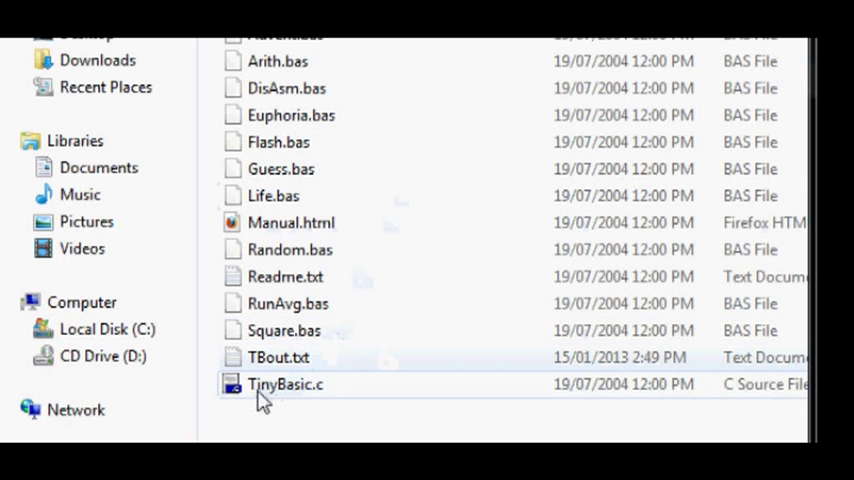
Step: Open TinyBasic.c from the TinyBasic folder in Dev-C++
left_click(285, 384)
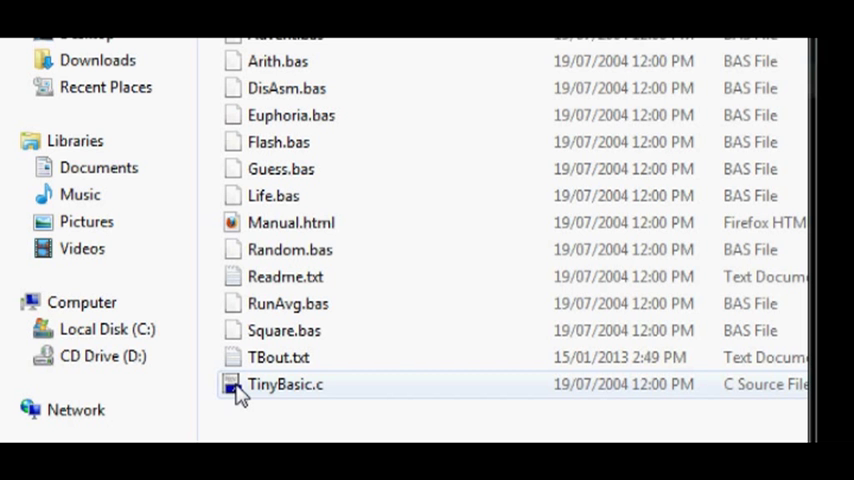
double_click(285, 384)
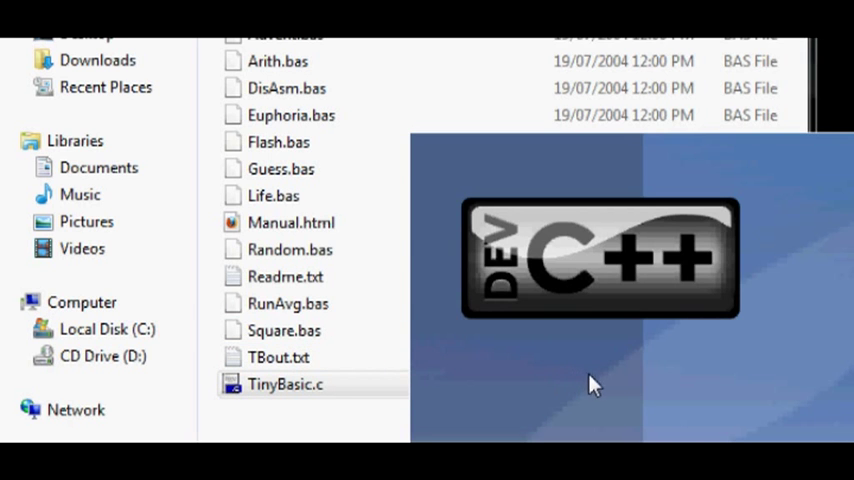
Step: Read through the TinyBasic.c source and compile it into TinyBasic.exe
double_click(285, 384)
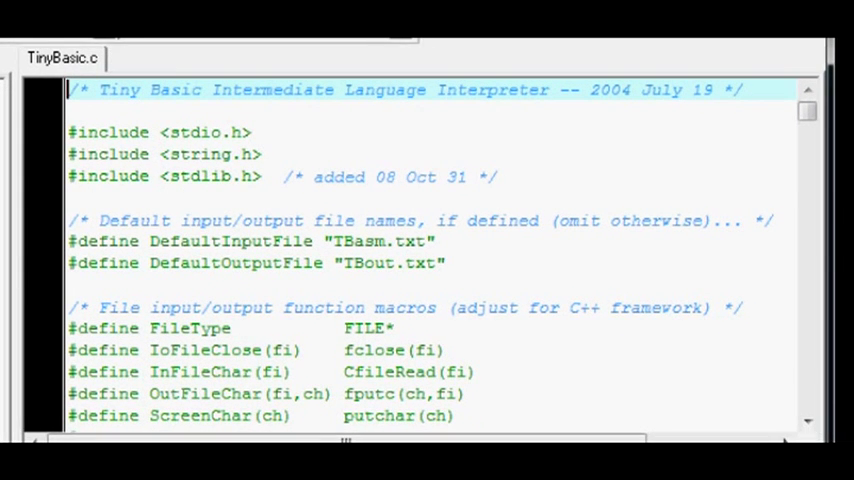
mouse_move(677, 233)
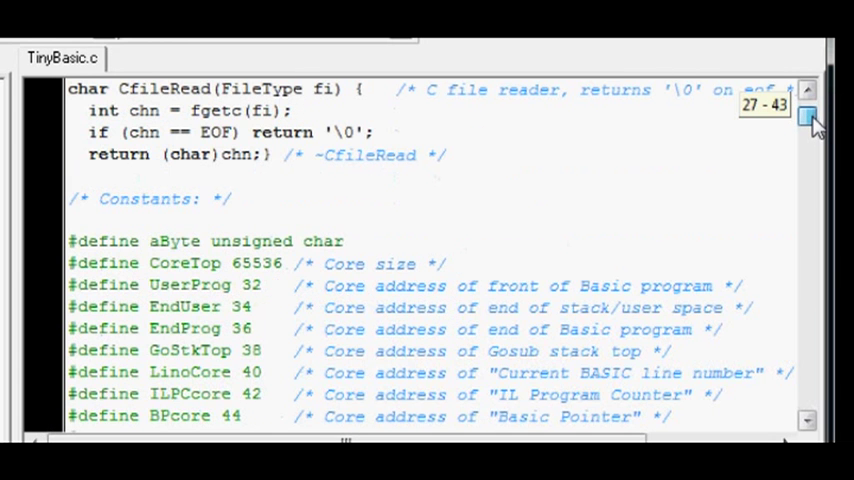
scroll("down", 3)
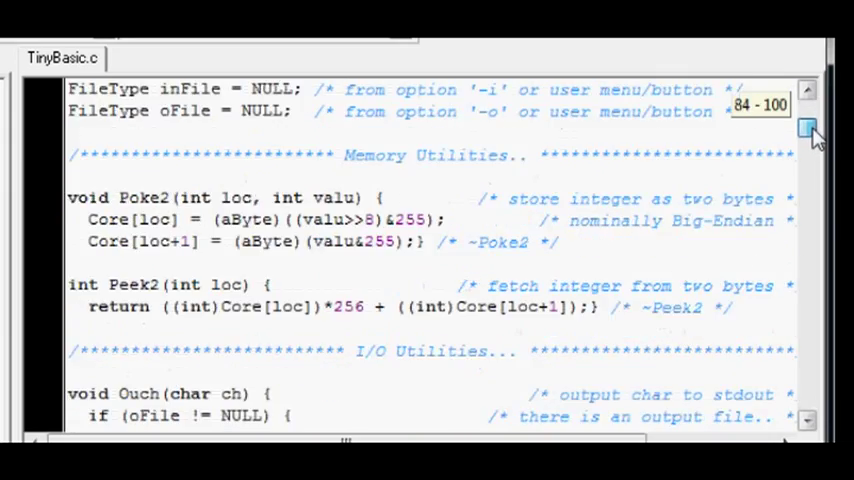
scroll("down", 3)
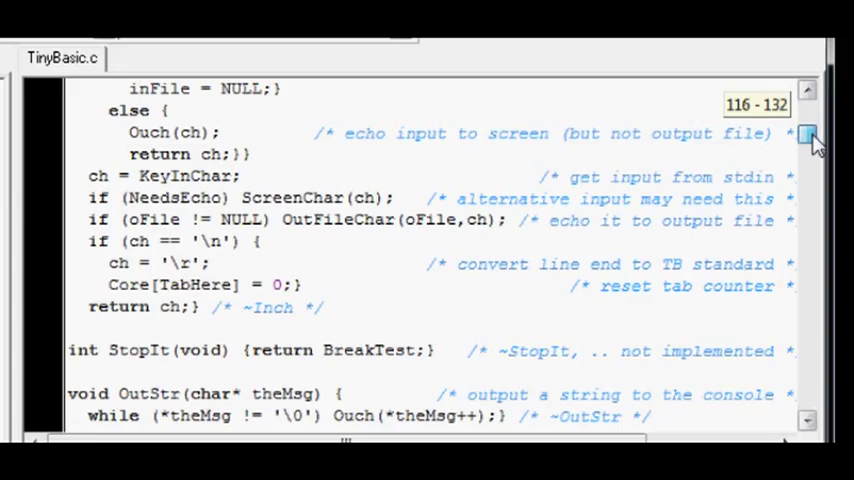
left_click_drag(806, 135, 806, 175)
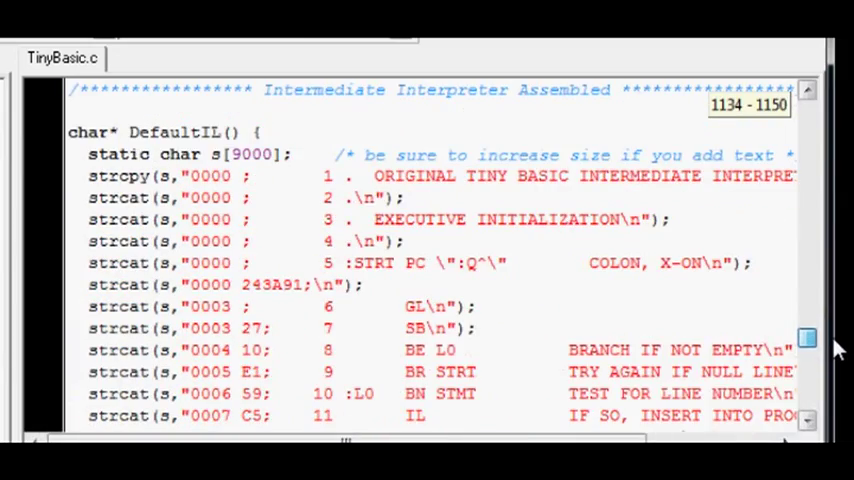
scroll("down", 3)
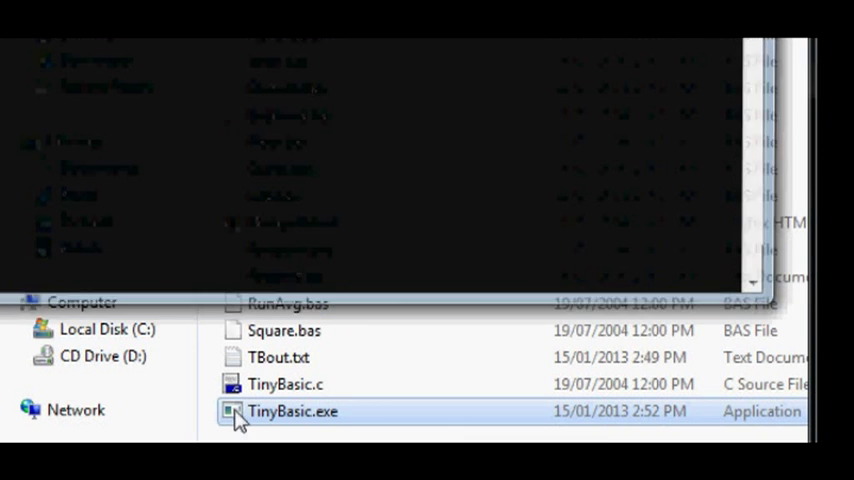
Step: Launch TinyBasic.exe and enter line 10 print "hello youtube"
double_click(293, 411)
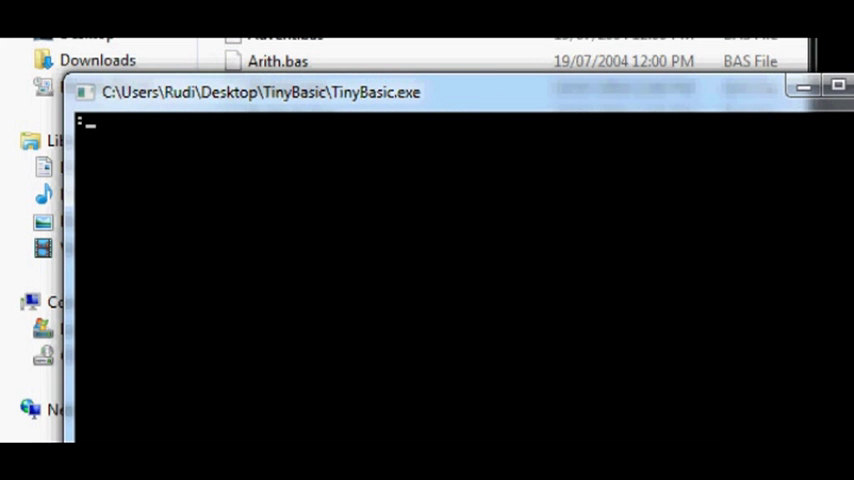
type("10 pri")
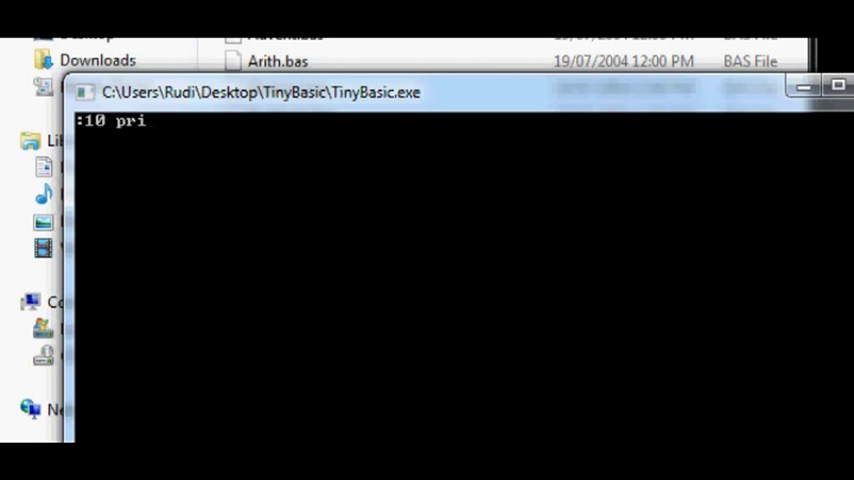
type("nt \"he")
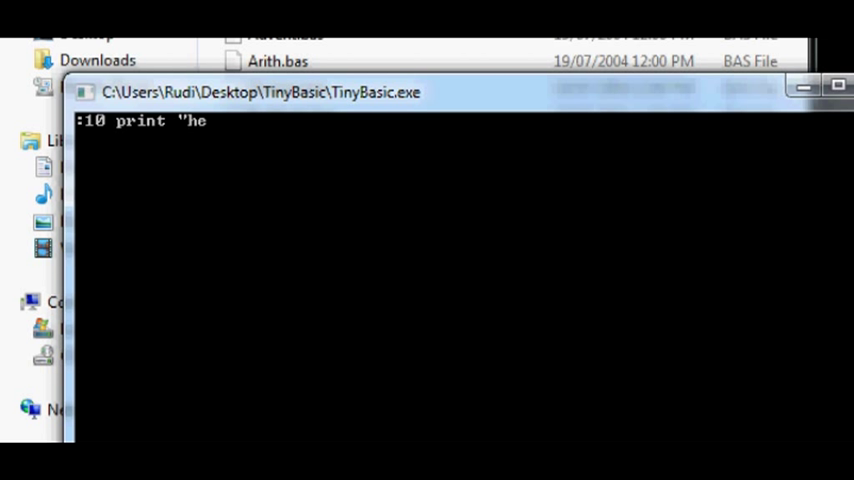
type("llo yo")
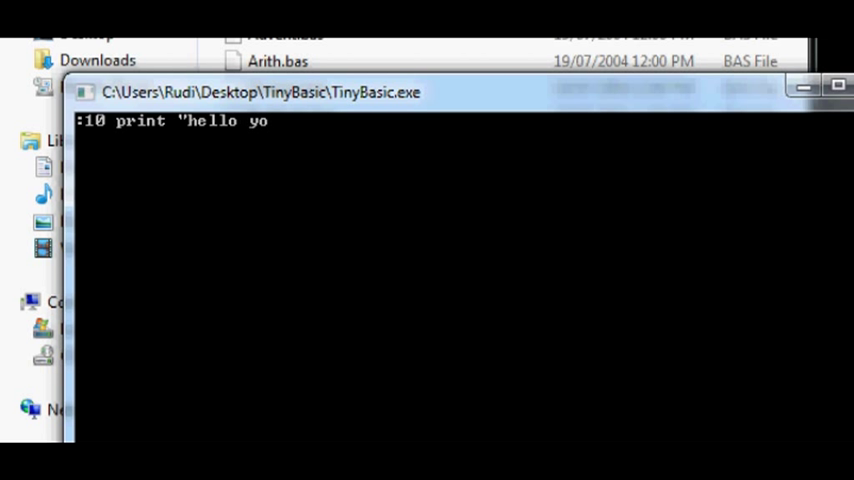
type("utube\"")
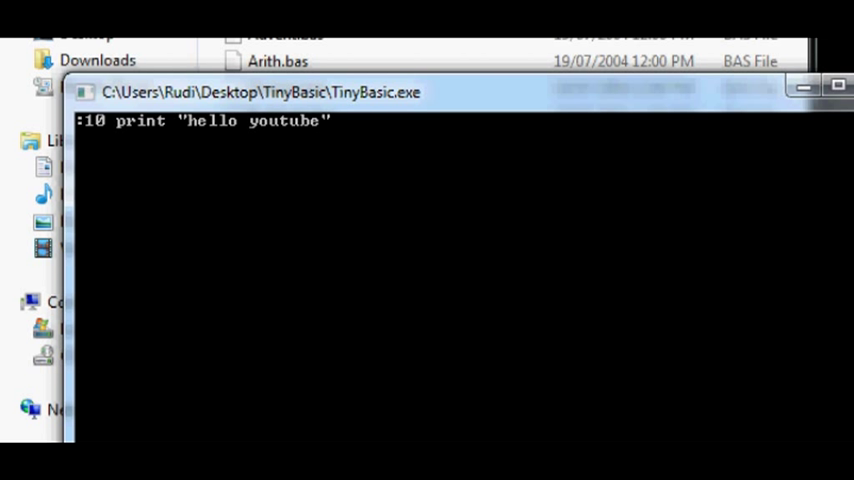
Step: Add line 20 end, run the program, then close the console
type("2")
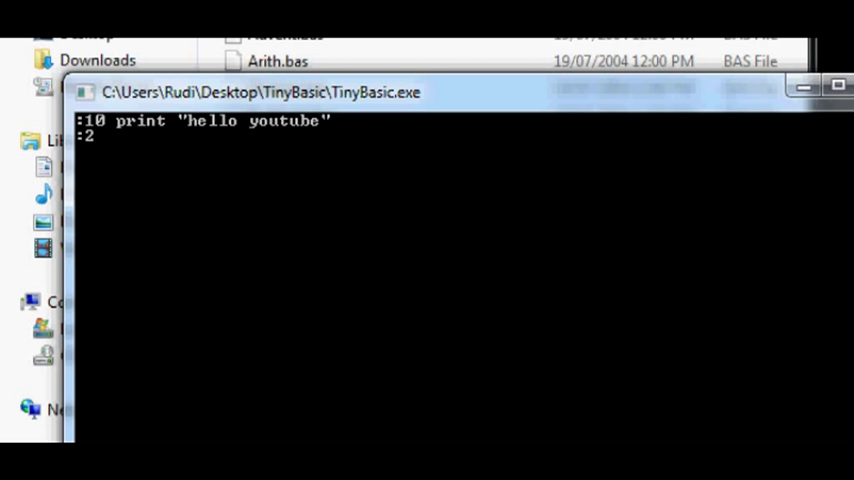
type("0 end")
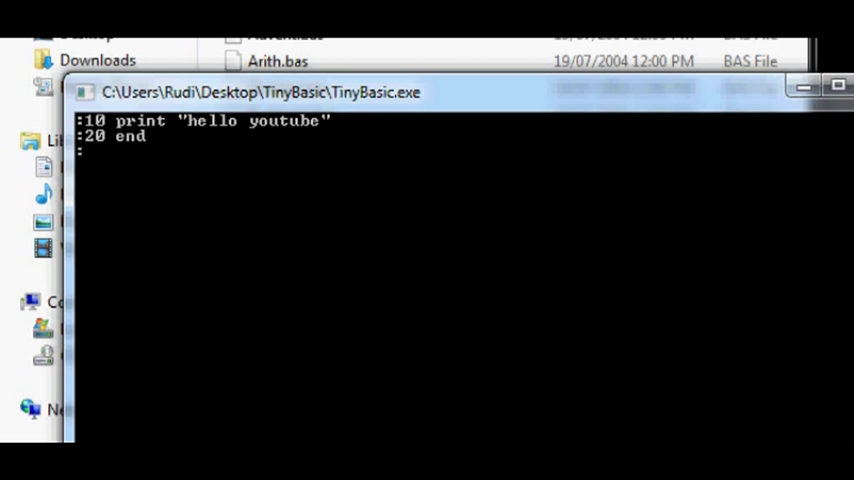
type("run")
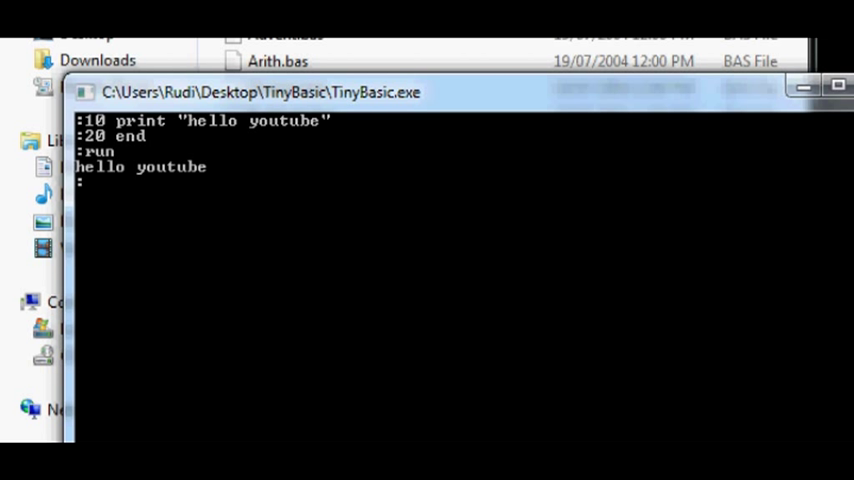
left_click(838, 85)
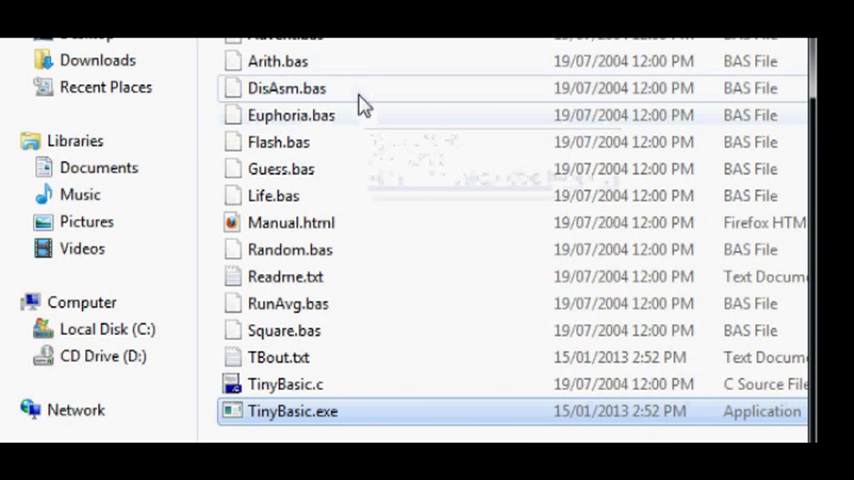
mouse_move(240, 65)
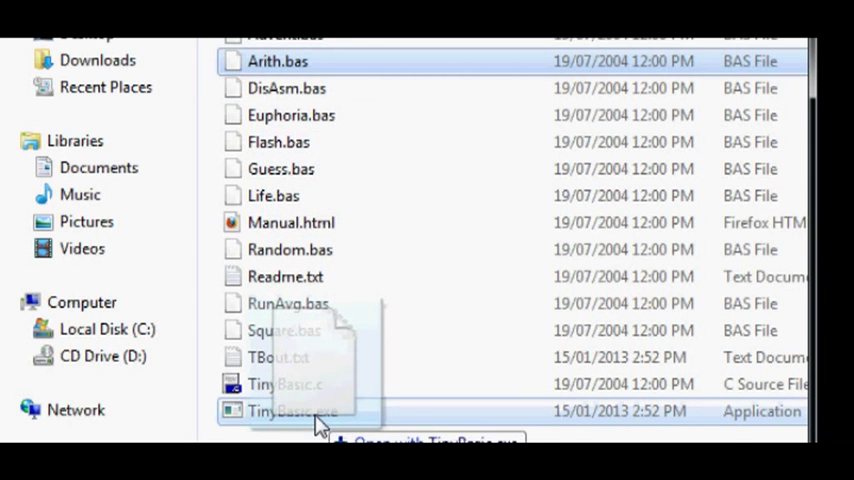
Step: Load Arith.bas into the TinyBasic interpreter to list its source
double_click(292, 411)
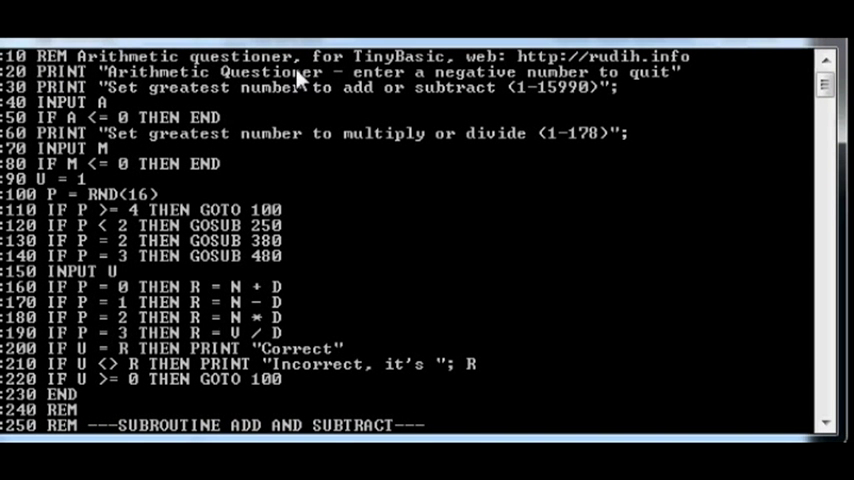
mouse_move(165, 95)
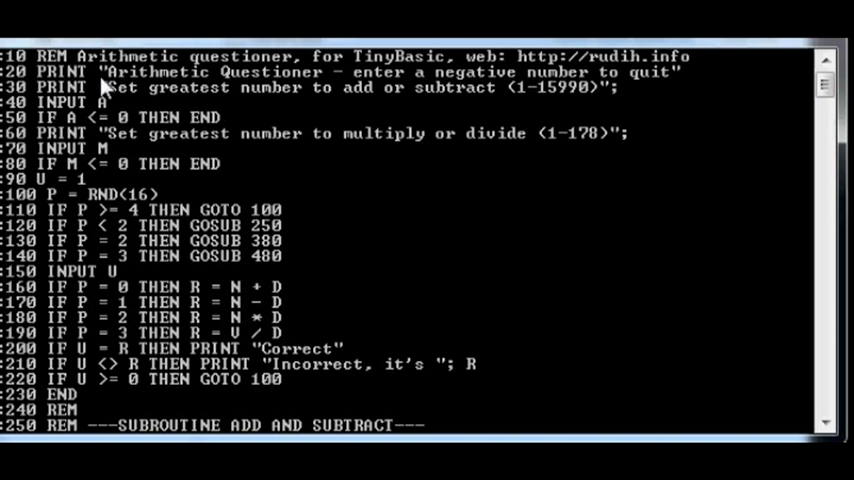
mouse_move(95, 85)
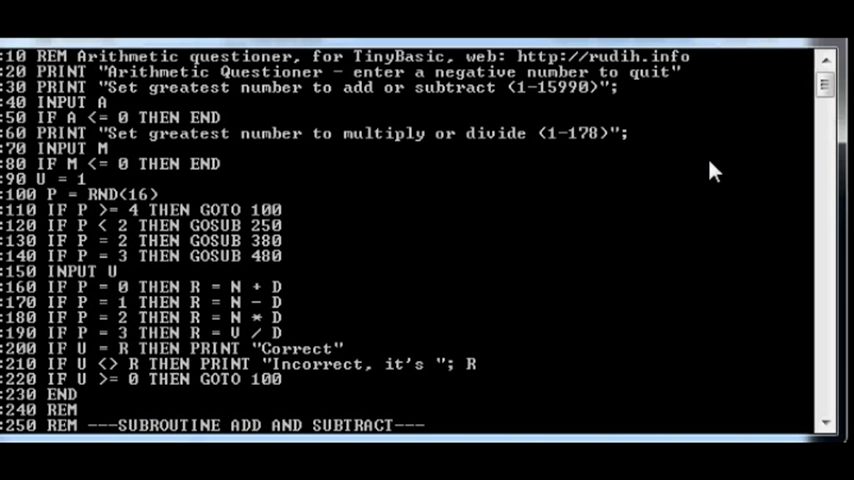
mouse_move(748, 167)
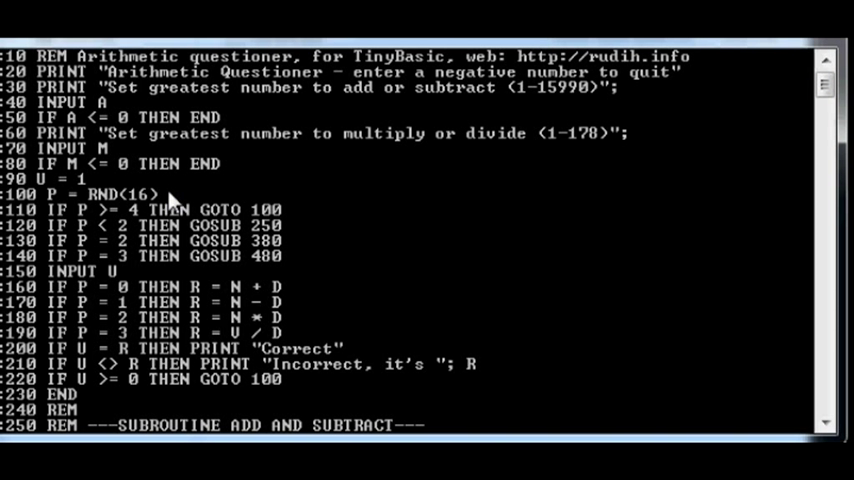
mouse_move(172, 217)
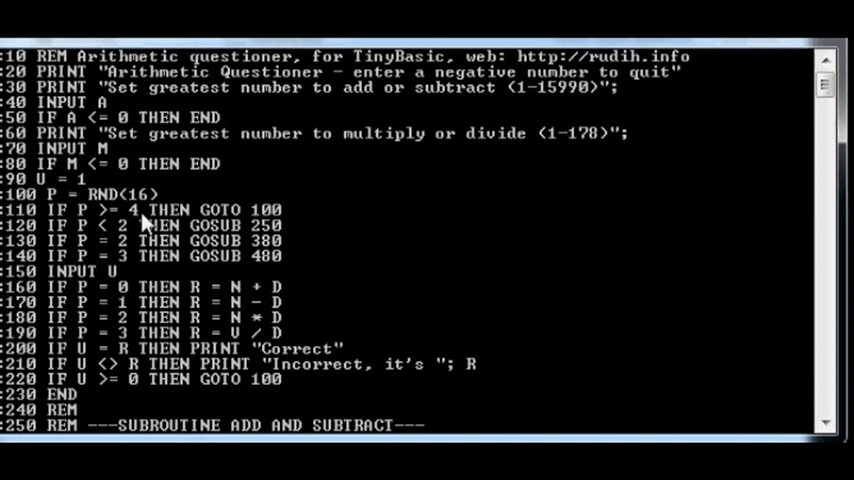
mouse_move(158, 222)
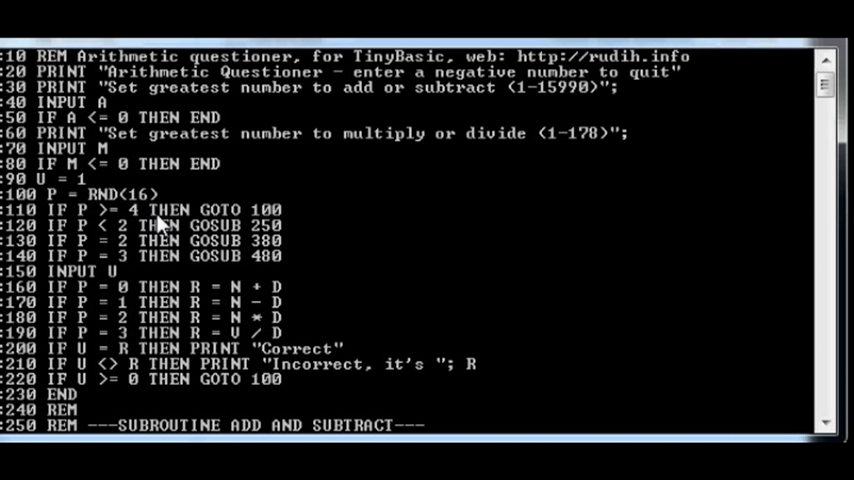
mouse_move(193, 231)
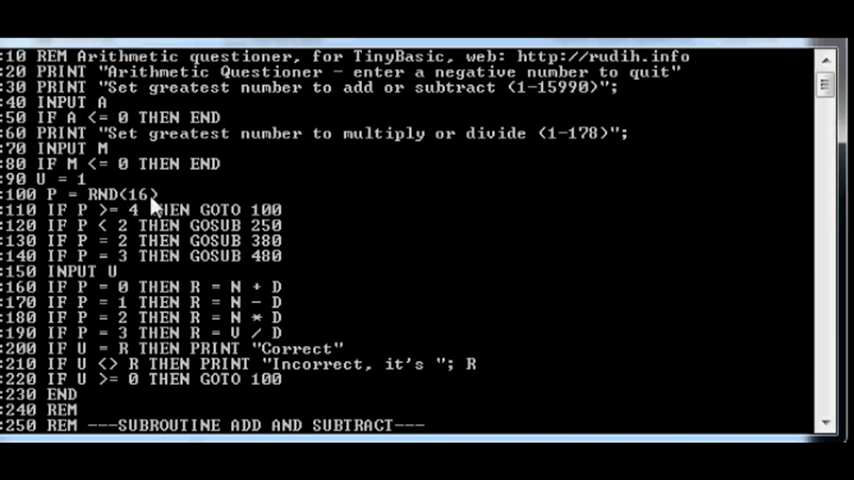
mouse_move(158, 213)
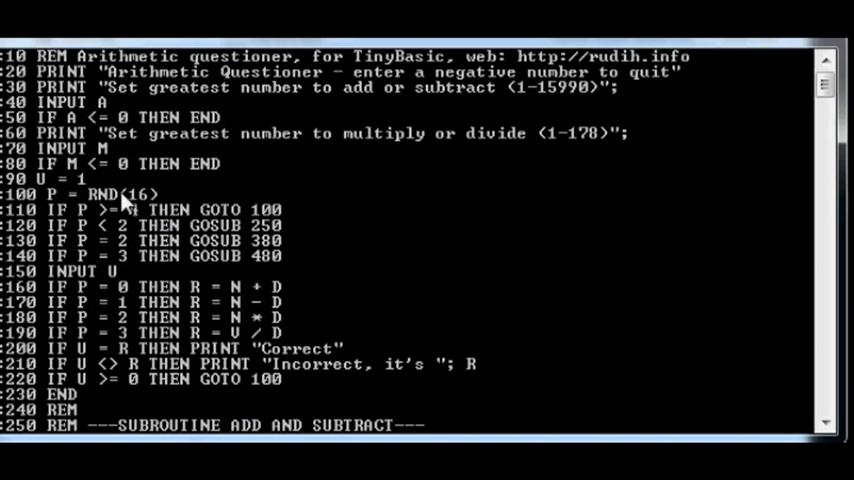
mouse_move(135, 210)
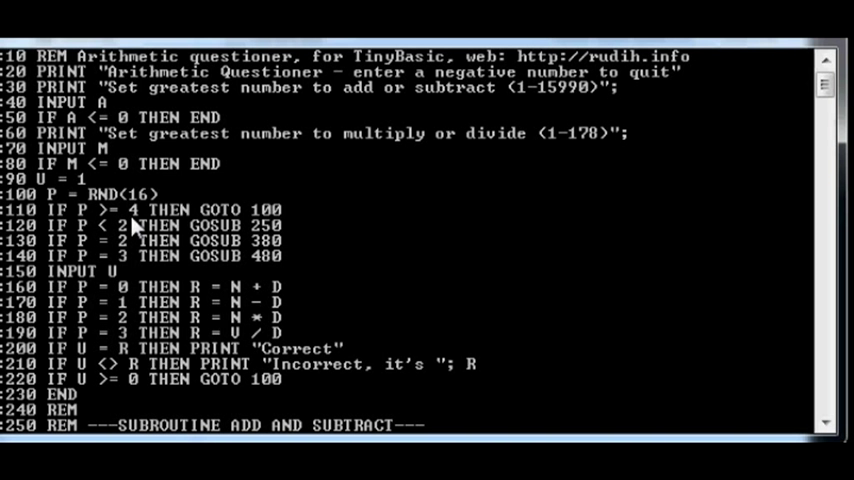
mouse_move(135, 225)
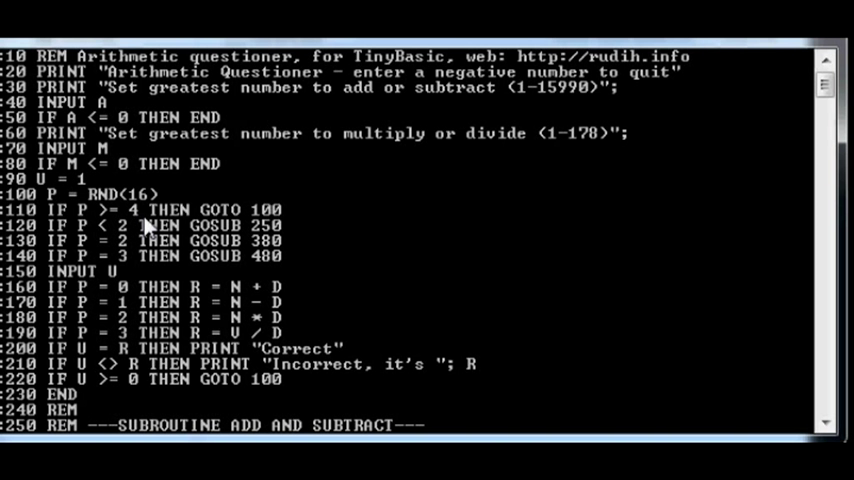
mouse_move(160, 303)
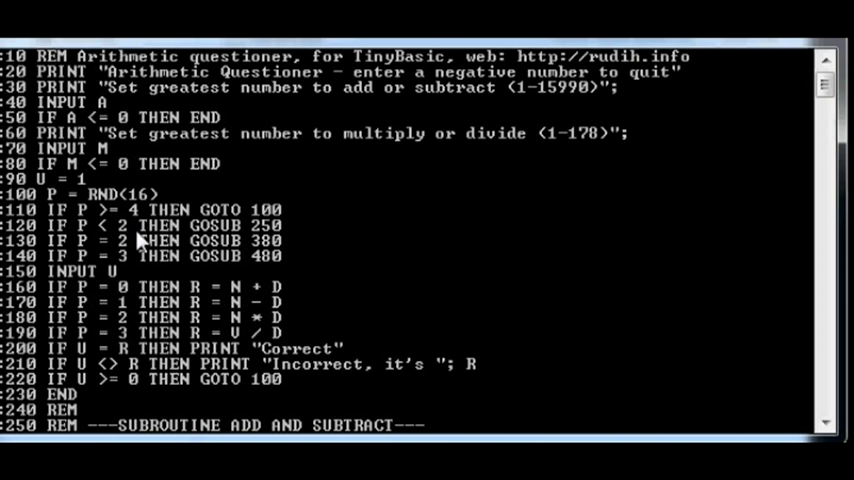
mouse_move(125, 232)
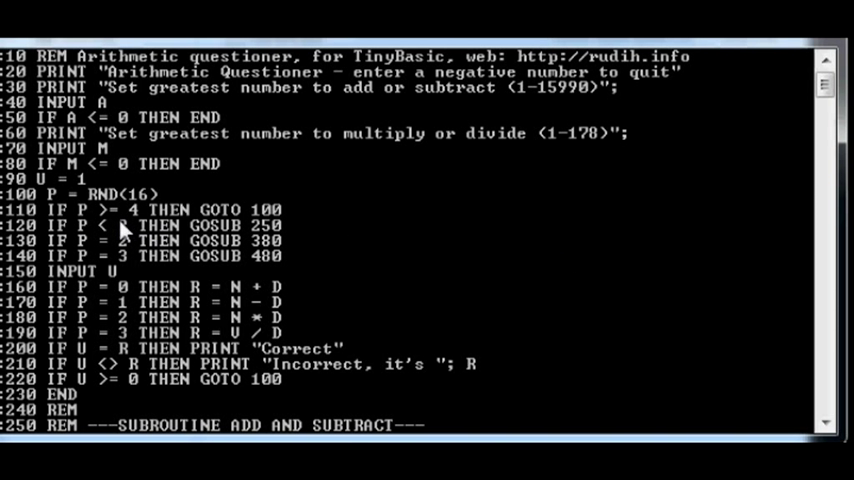
mouse_move(122, 232)
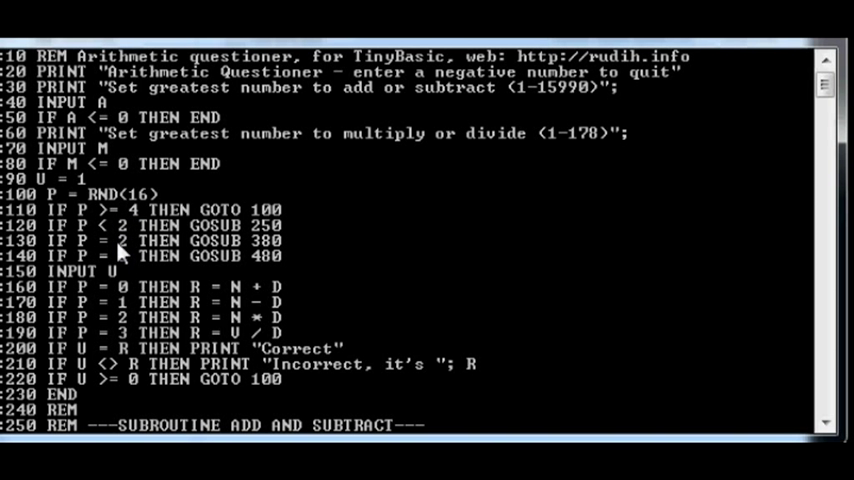
mouse_move(140, 250)
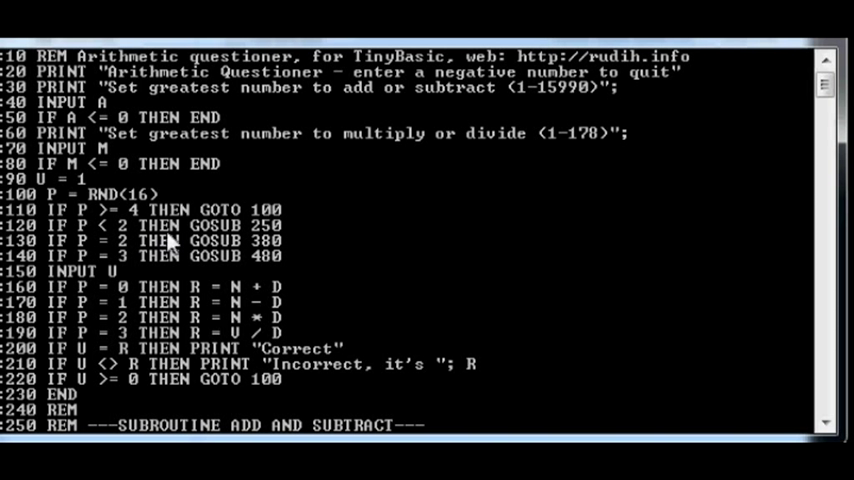
mouse_move(137, 270)
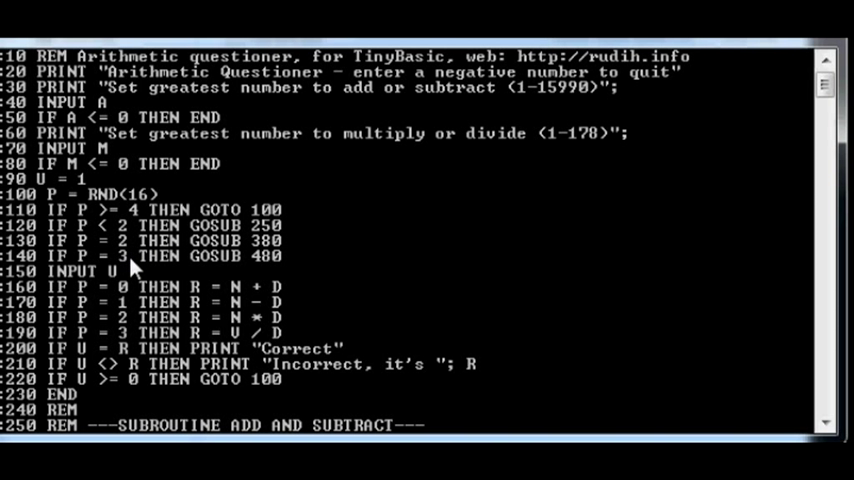
mouse_move(135, 237)
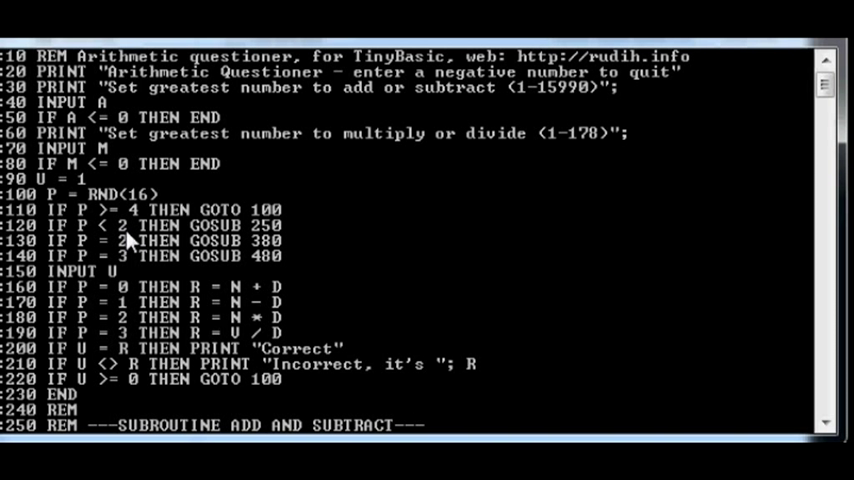
mouse_move(140, 247)
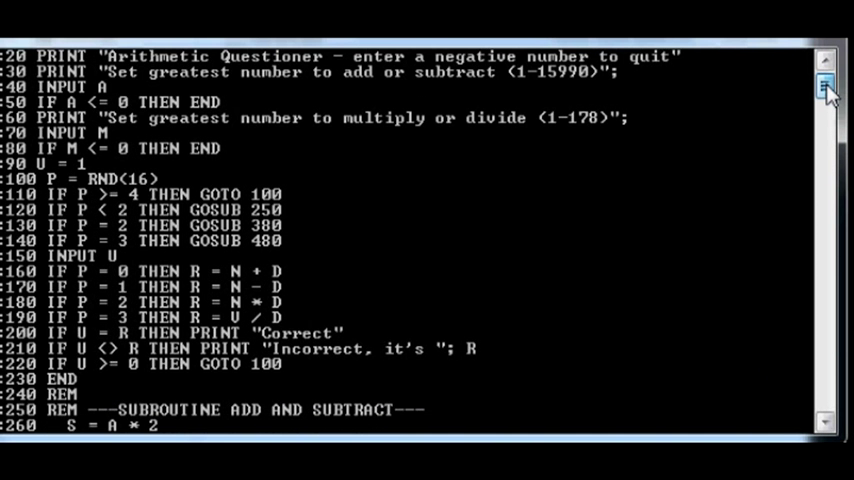
Step: Scroll the listing through the multiply and divide subroutines to line 590 REM [END OF PROGRAM]
scroll("down", 3)
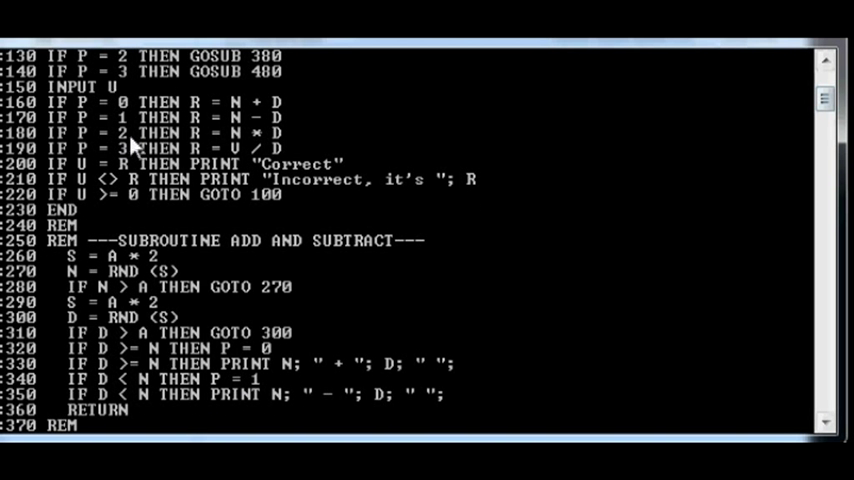
mouse_move(160, 142)
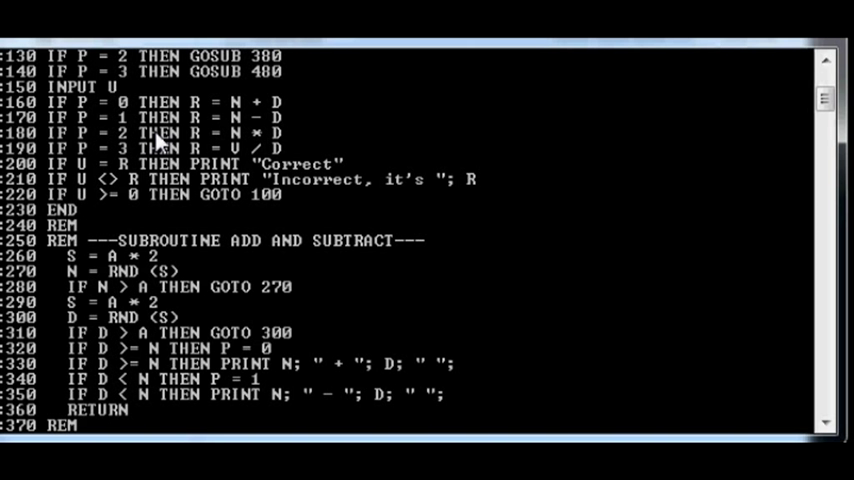
mouse_move(197, 178)
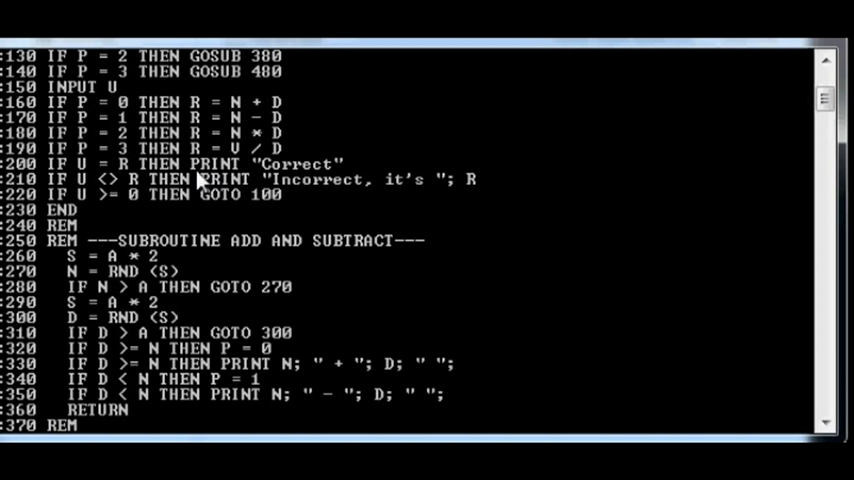
mouse_move(248, 170)
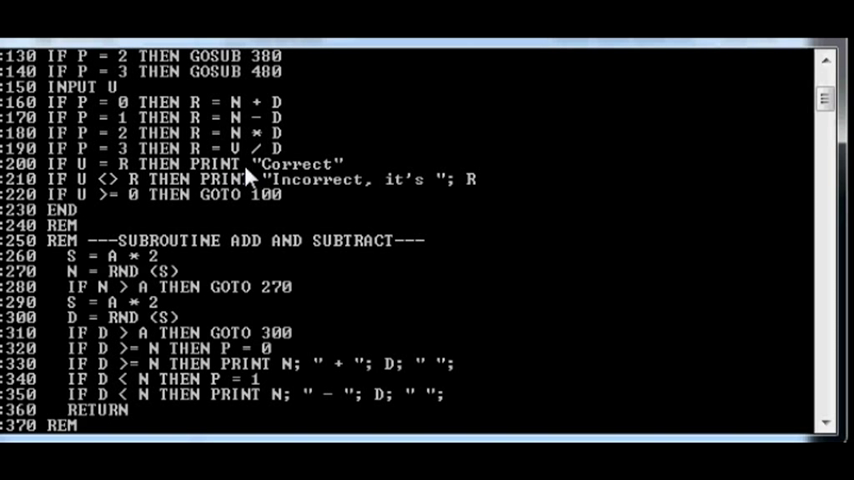
mouse_move(270, 175)
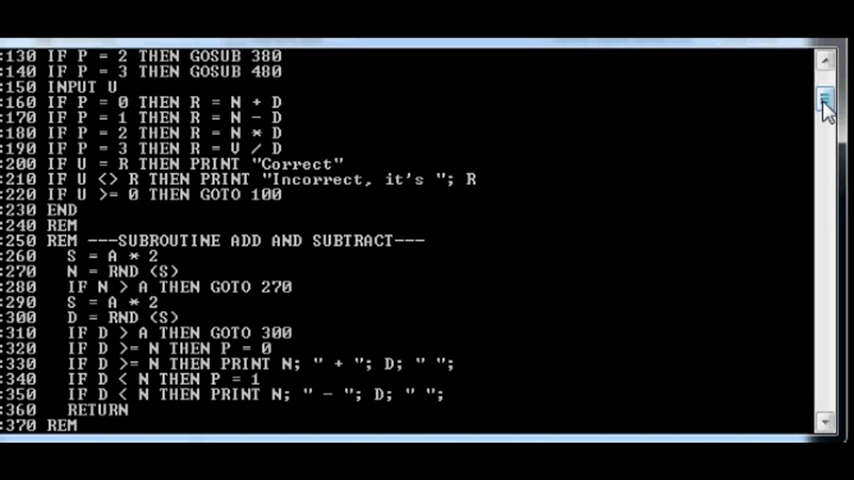
scroll("down", 3)
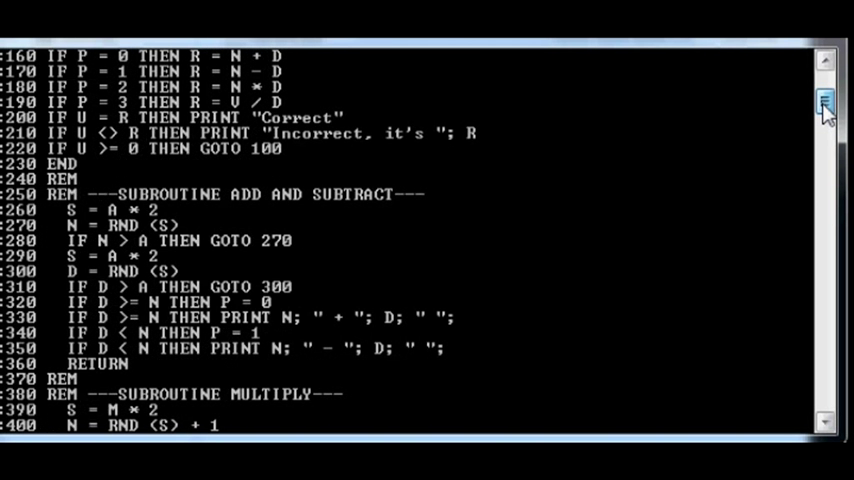
scroll("up", 3)
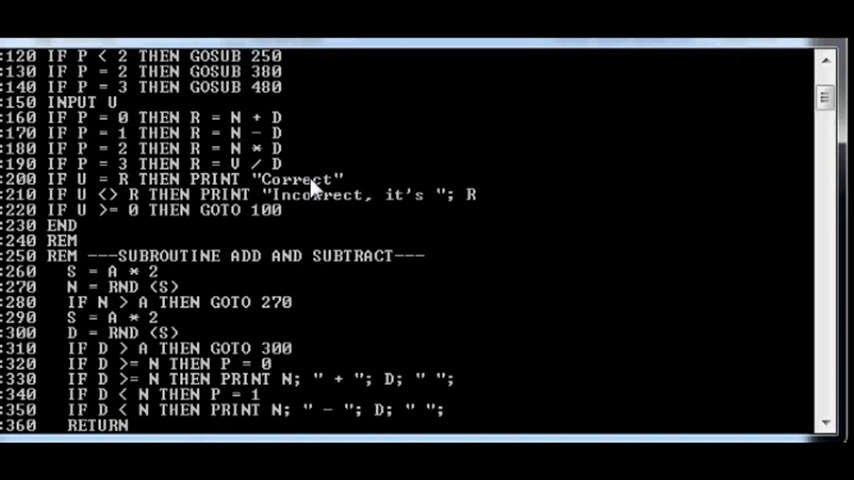
mouse_move(210, 143)
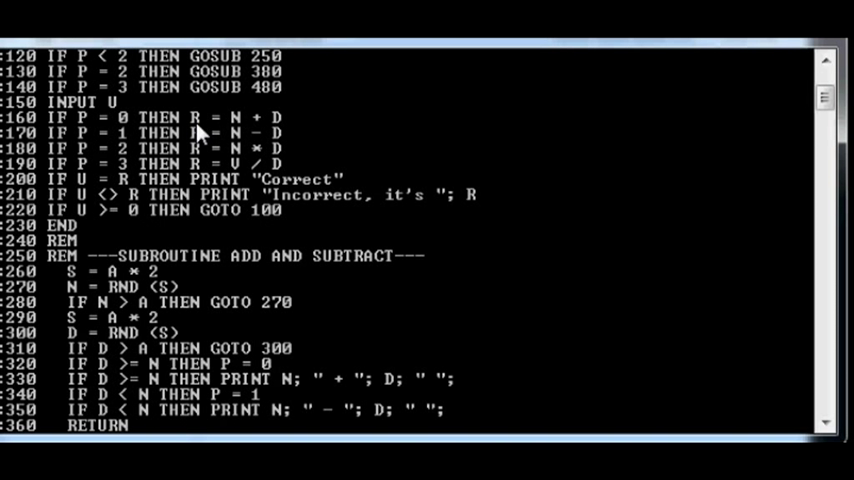
mouse_move(270, 148)
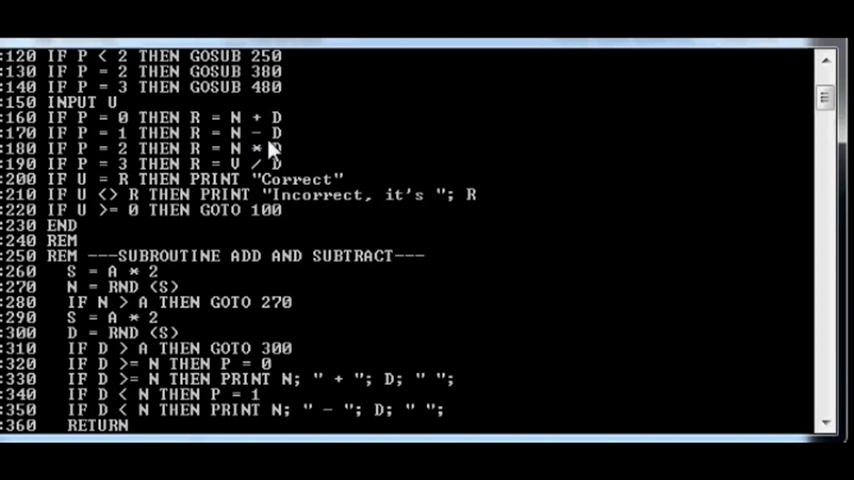
mouse_move(237, 140)
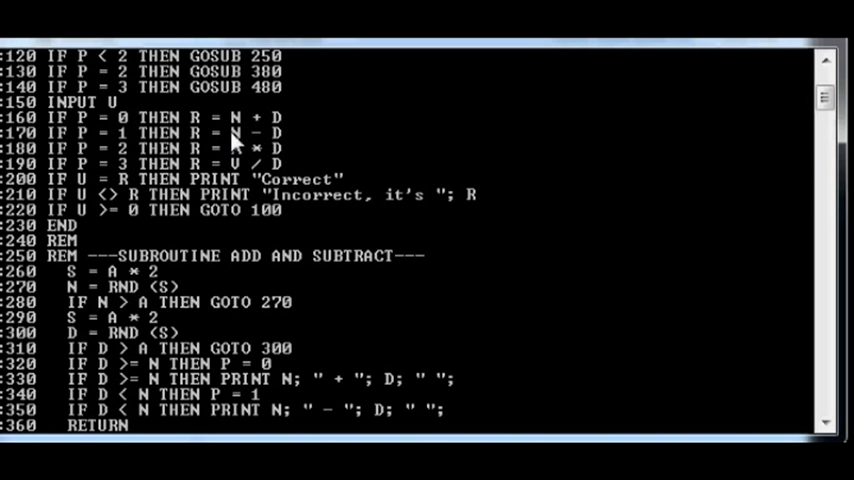
mouse_move(253, 140)
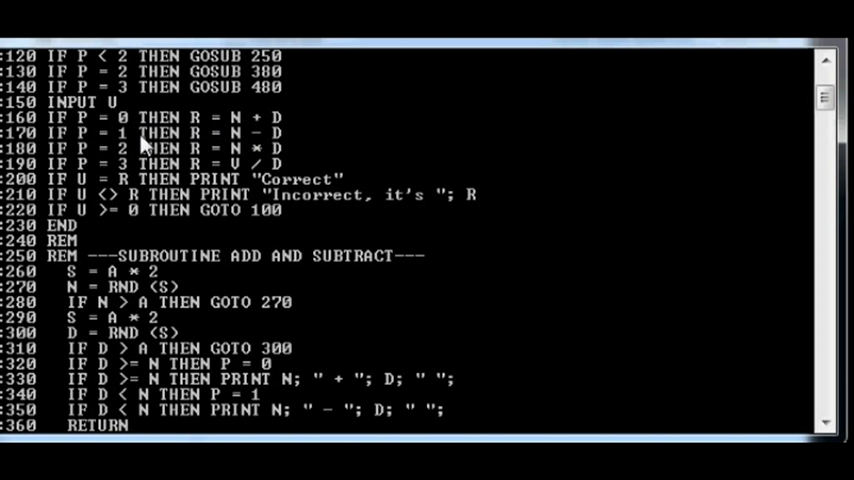
mouse_move(205, 138)
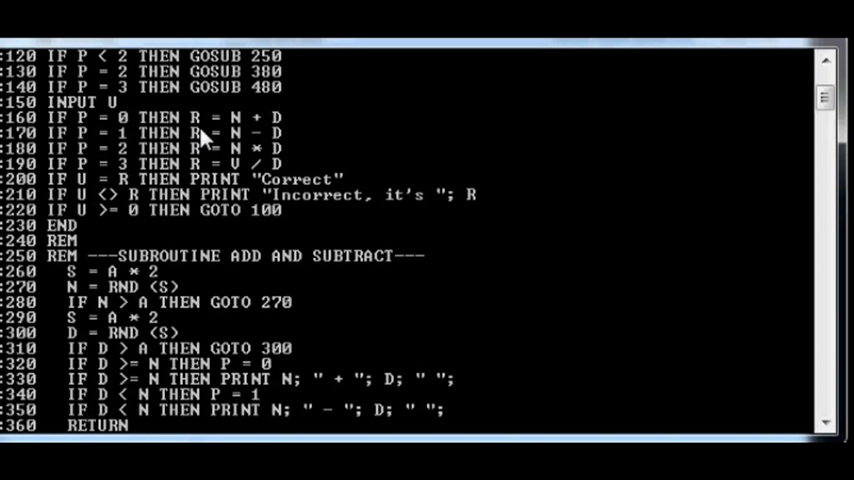
mouse_move(330, 213)
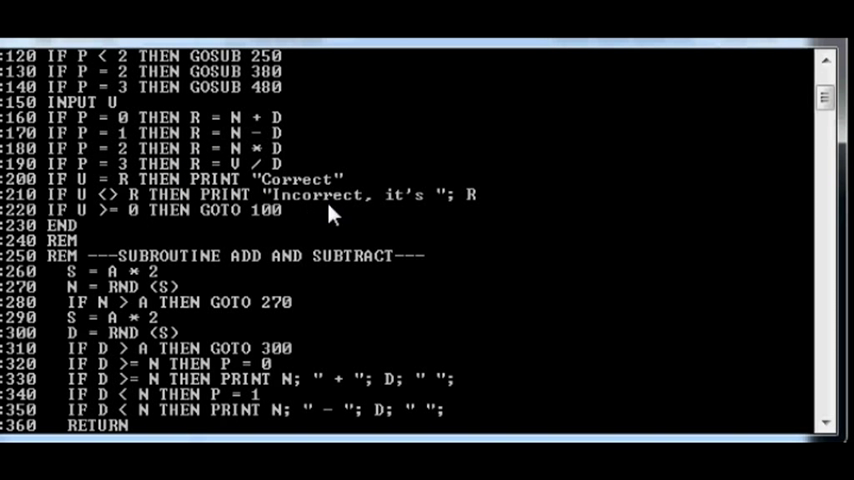
mouse_move(462, 208)
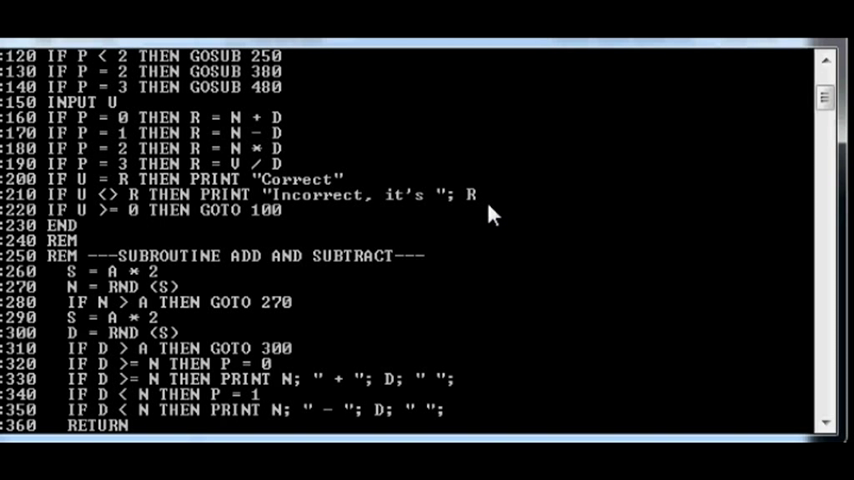
mouse_move(523, 204)
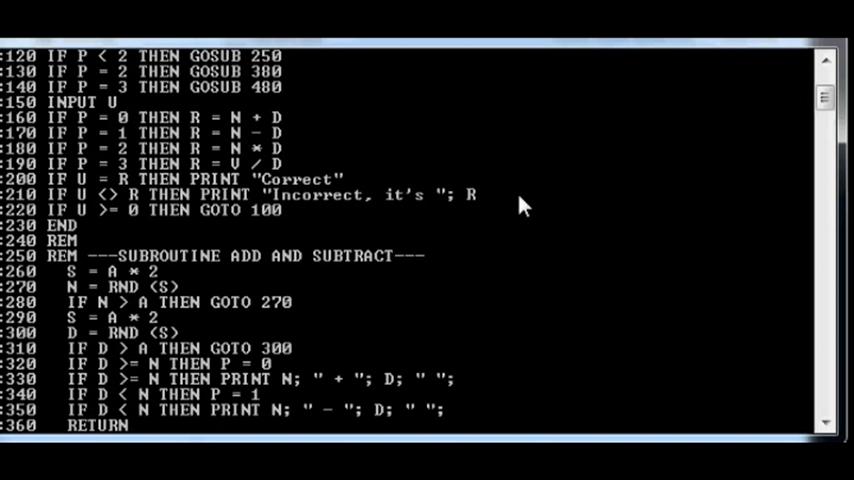
mouse_move(552, 210)
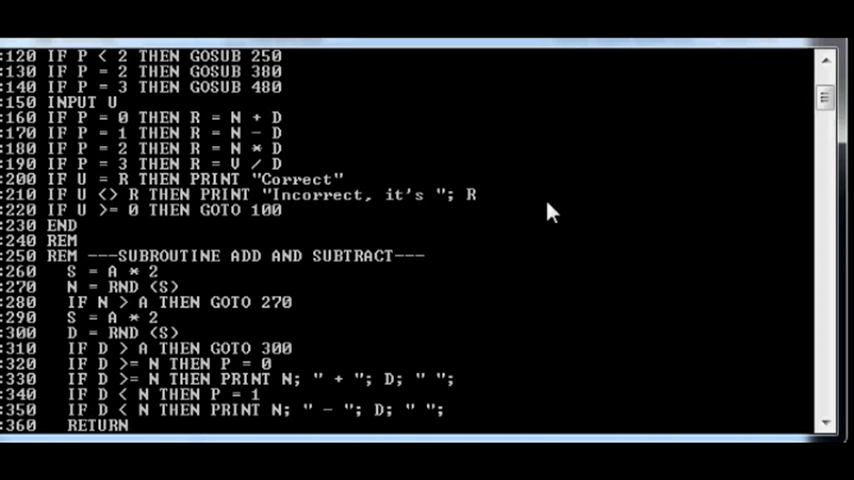
mouse_move(738, 310)
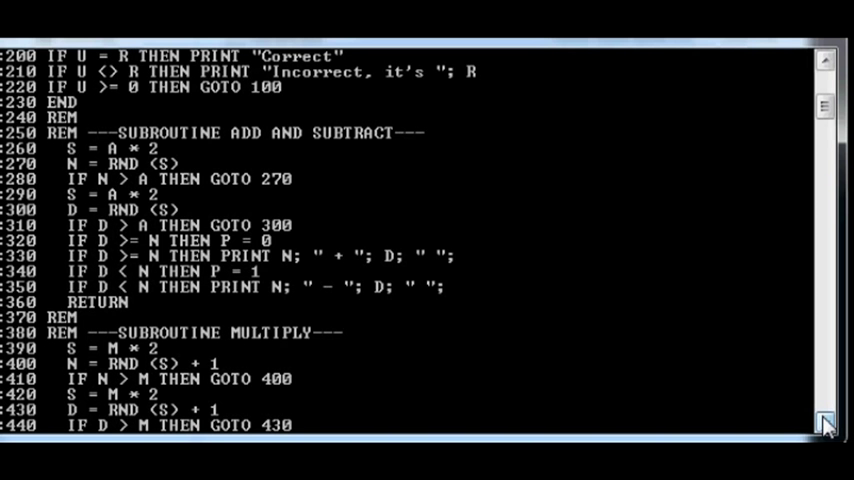
scroll("down", 3)
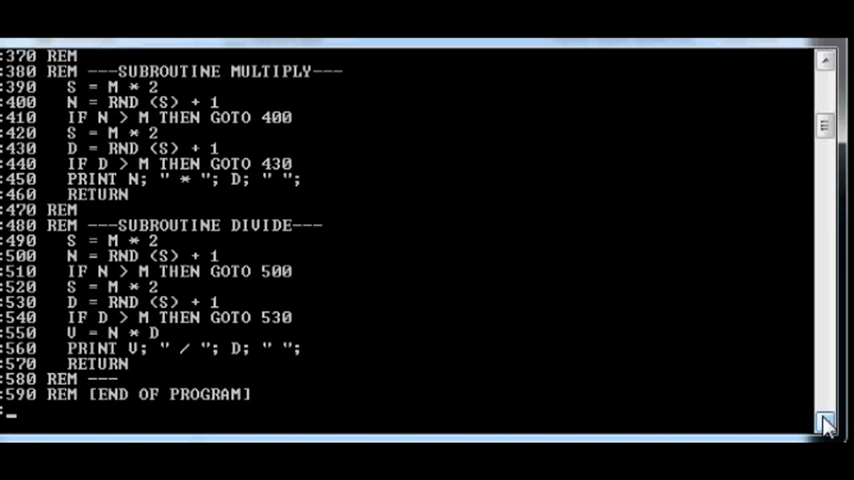
scroll("down", 3)
type("run")
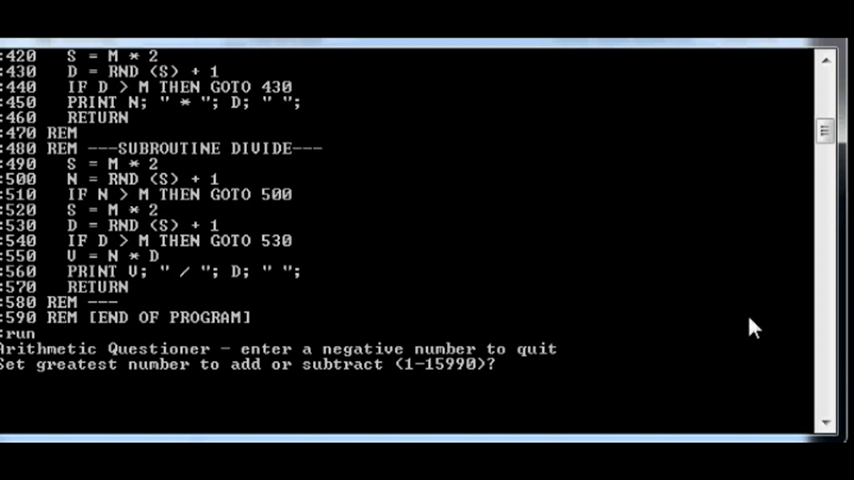
Step: Enter the limits 20 and 8, then answer the first question with 30
type("20")
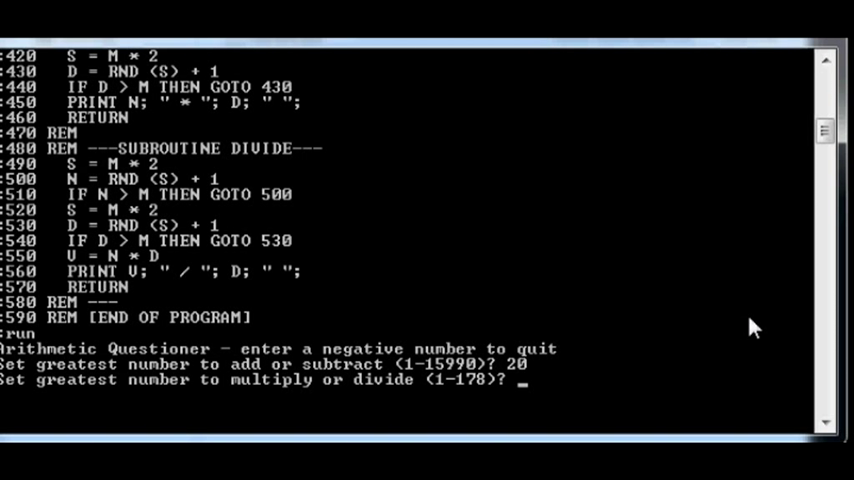
type("8")
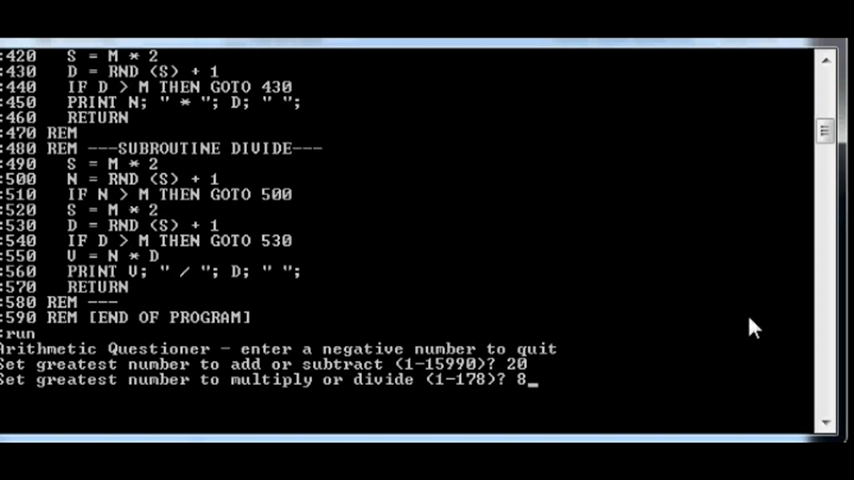
key("Return")
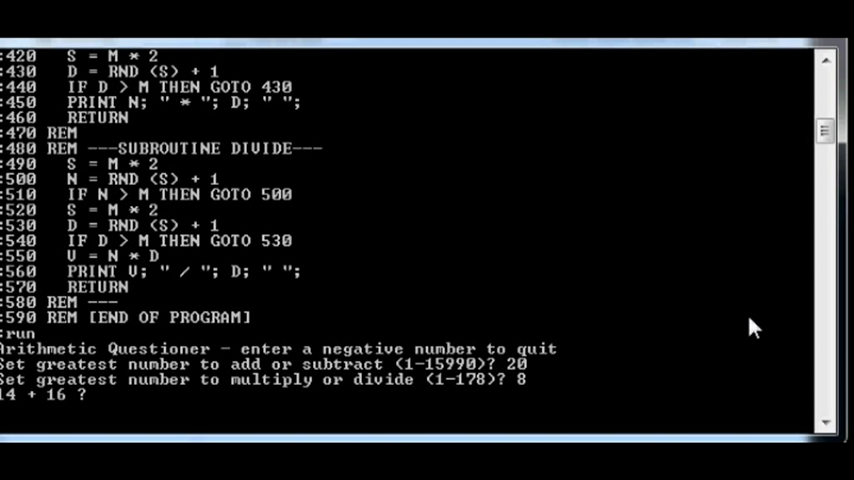
type("30")
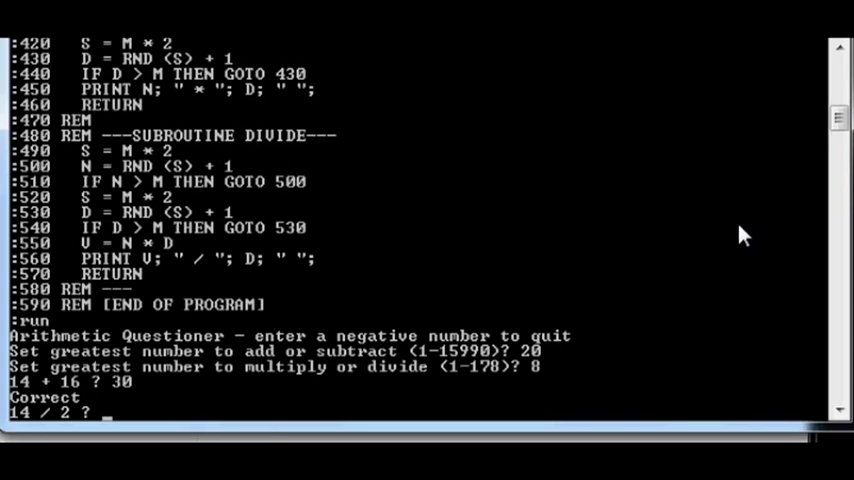
Step: Answer 7, 13, 14, 29 and 4, then enter -1 to quit
type("7")
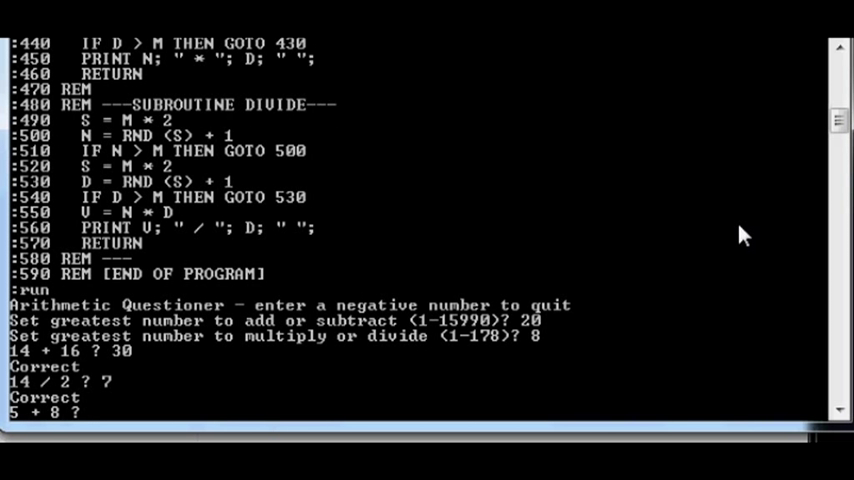
type("13")
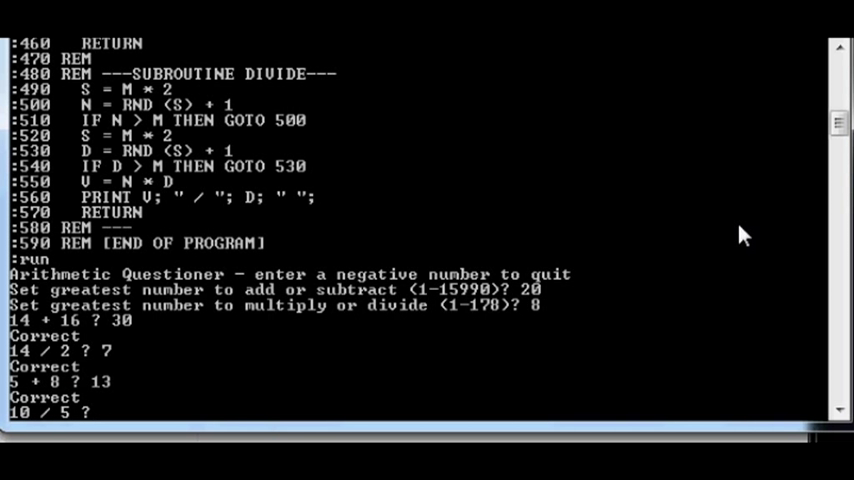
type("14")
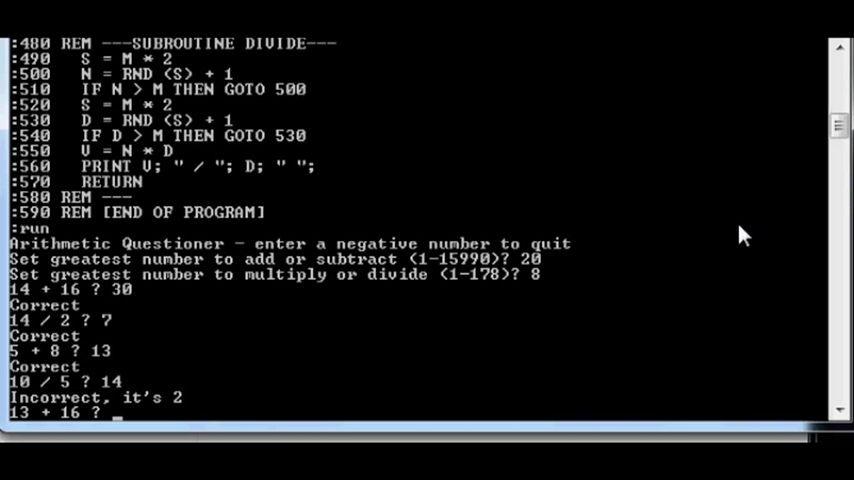
type("29")
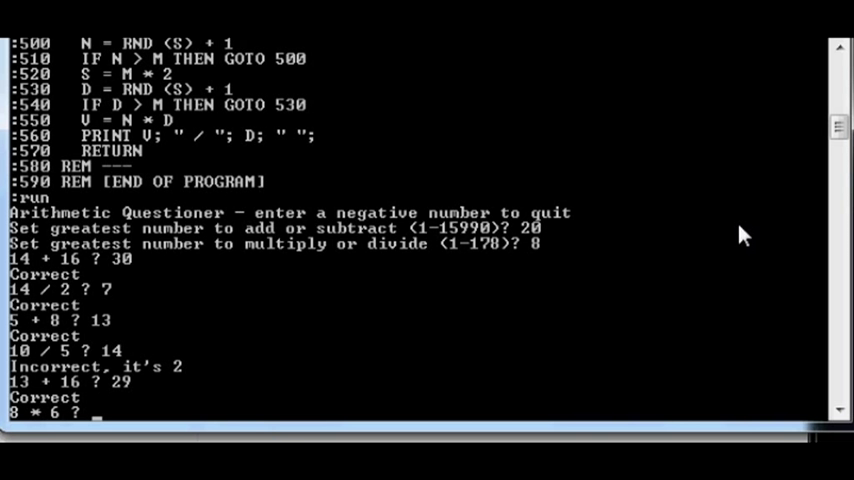
type("4")
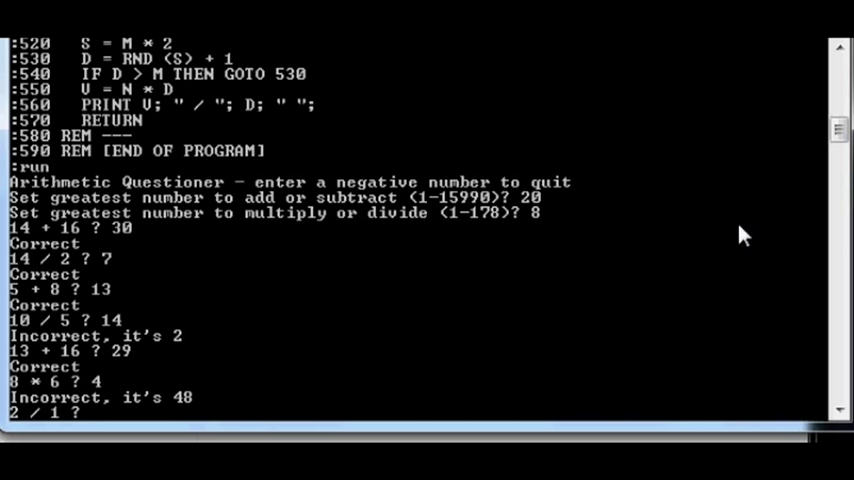
type("-1")
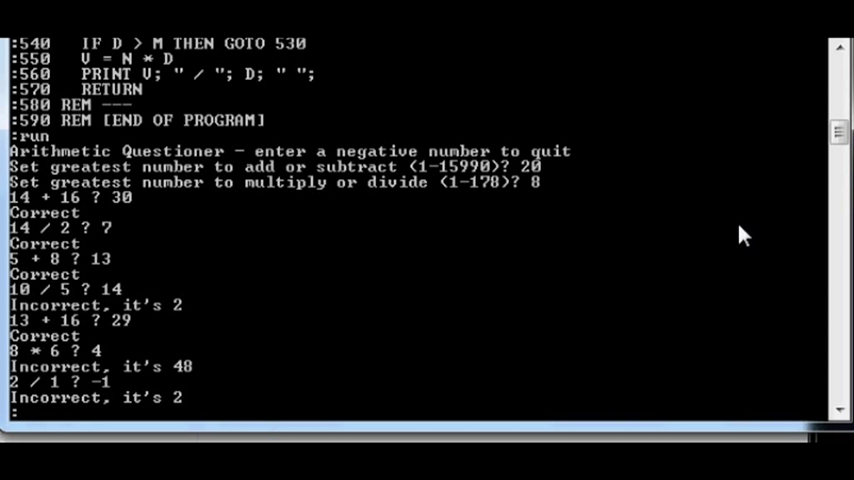
mouse_move(828, 118)
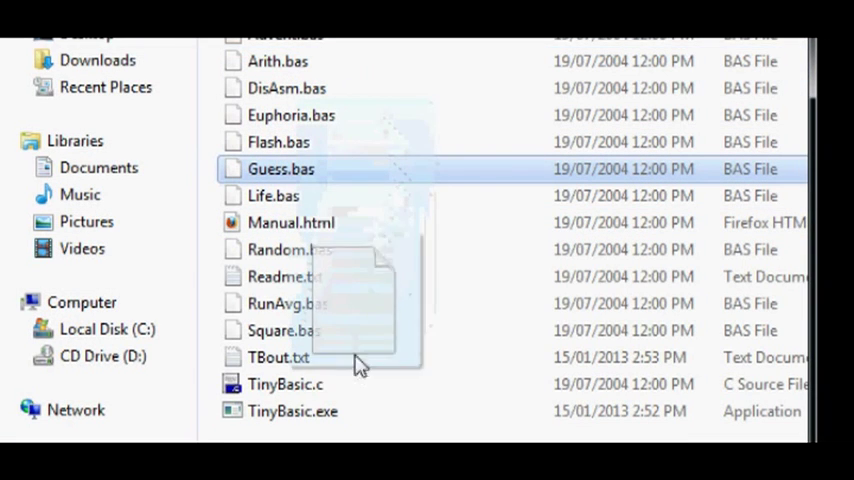
Step: Open Guess.bas in TinyBasic to list the guessing game source
double_click(281, 169)
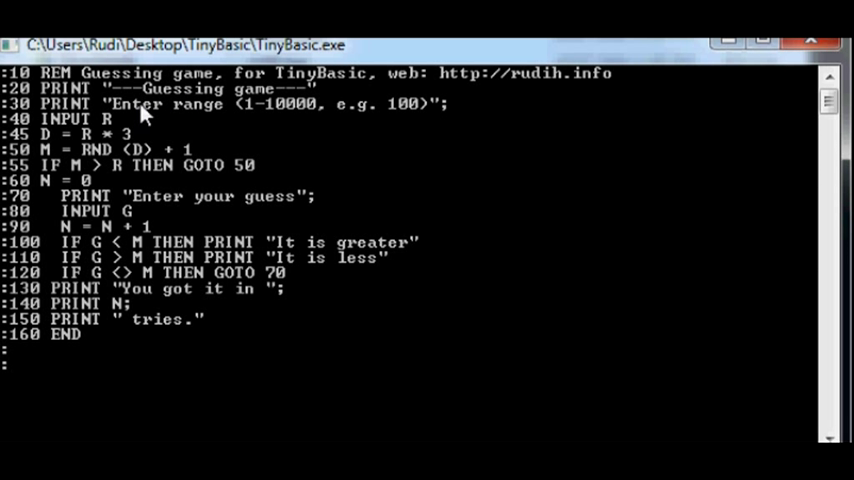
mouse_move(158, 118)
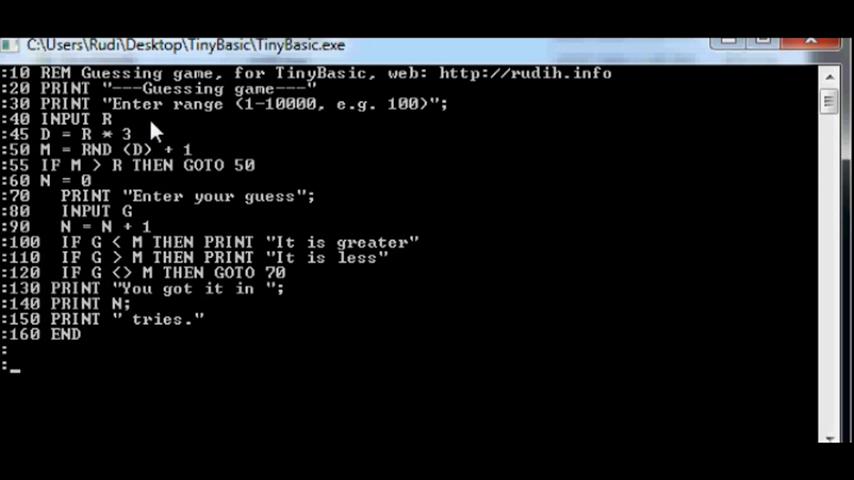
mouse_move(248, 142)
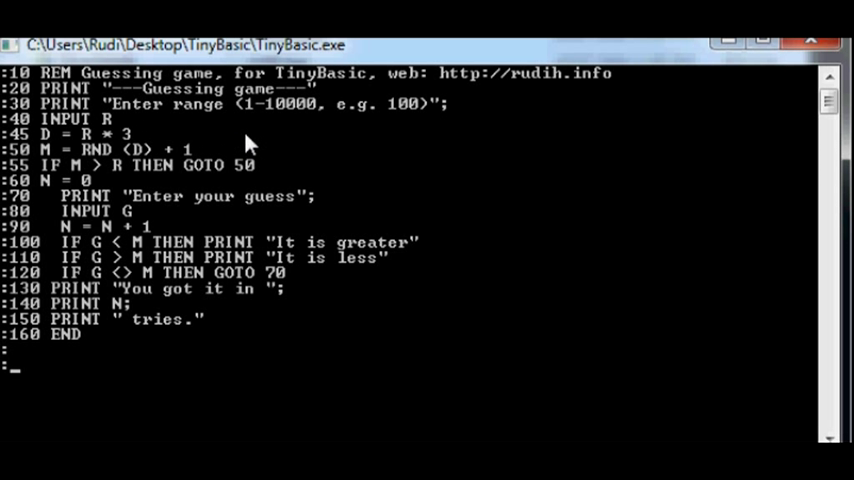
mouse_move(252, 148)
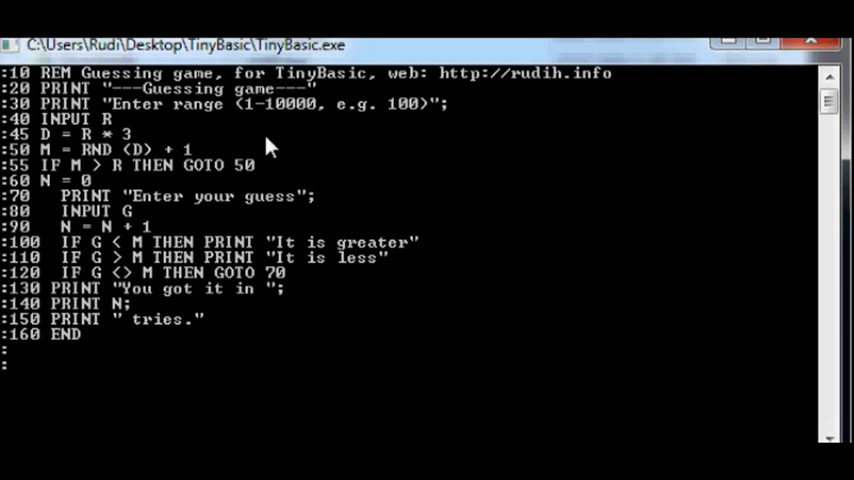
mouse_move(210, 135)
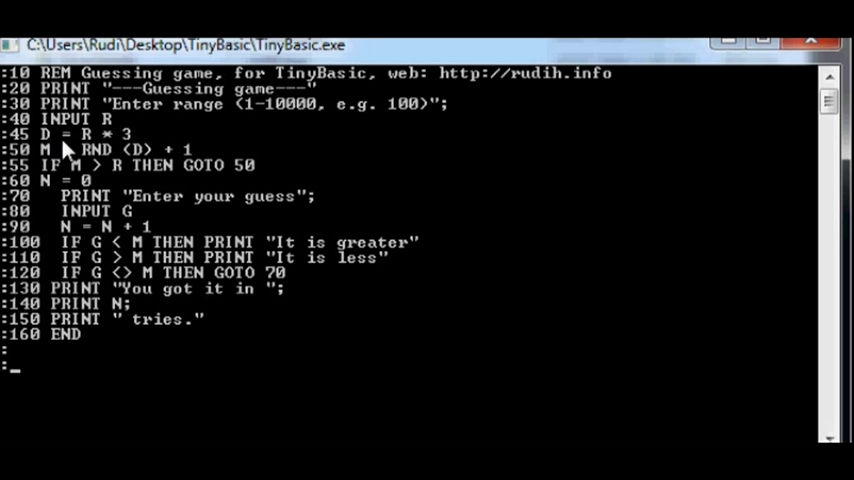
mouse_move(70, 155)
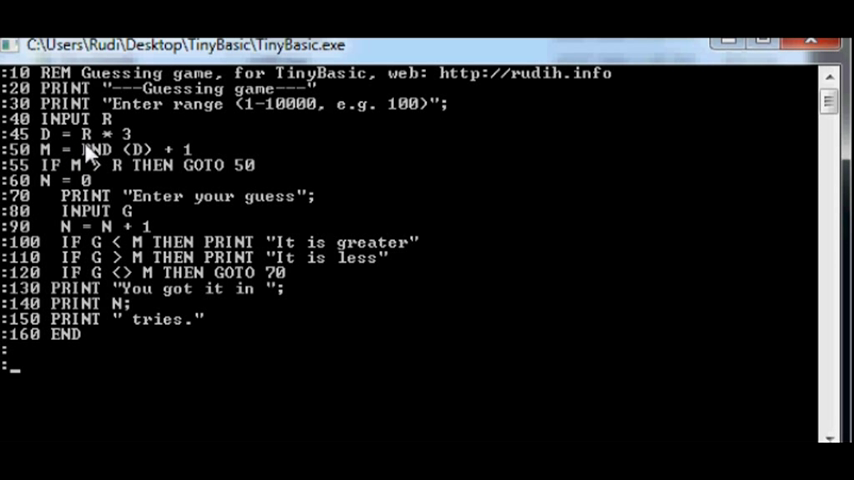
mouse_move(90, 160)
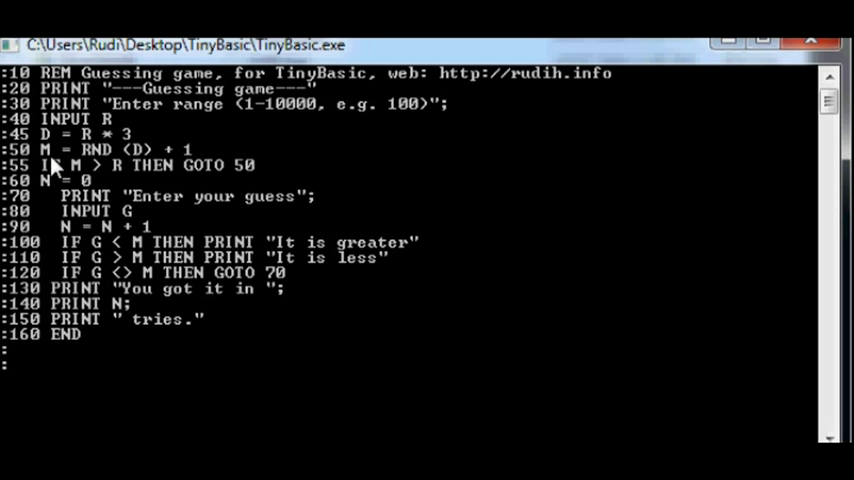
mouse_move(137, 172)
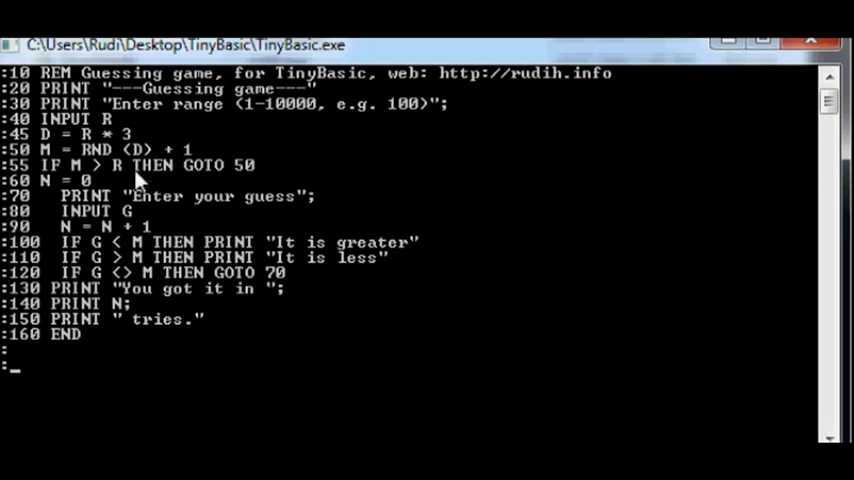
mouse_move(140, 180)
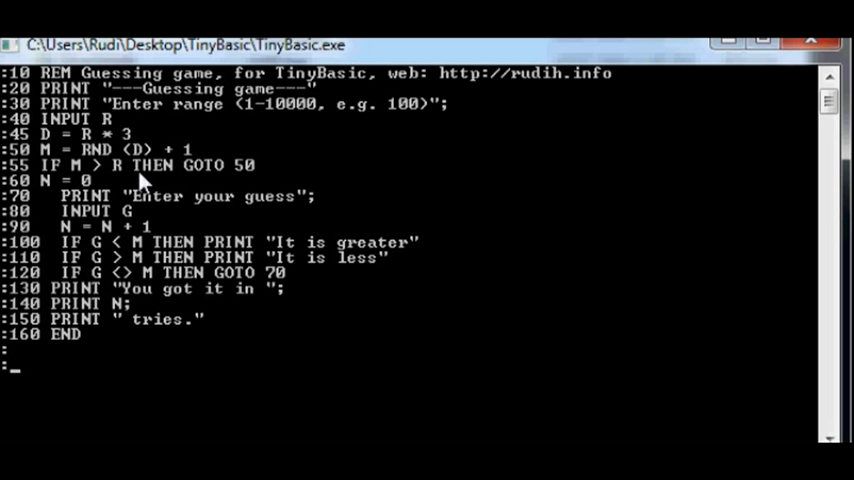
mouse_move(62, 205)
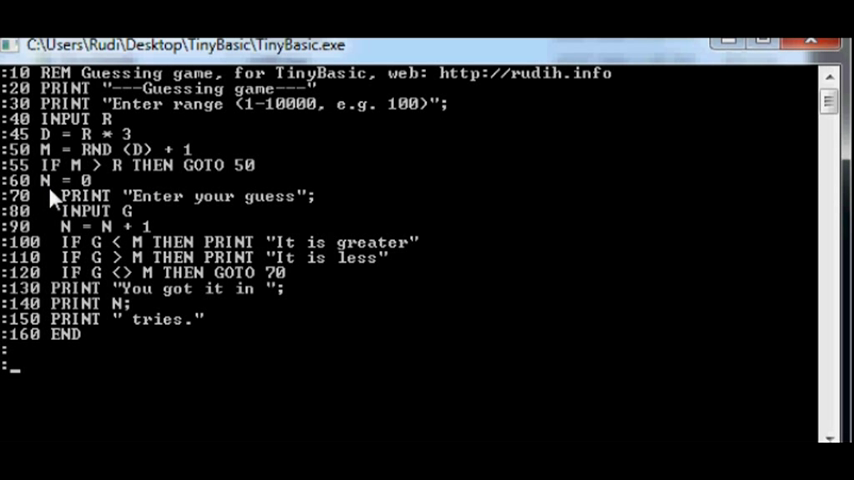
mouse_move(90, 285)
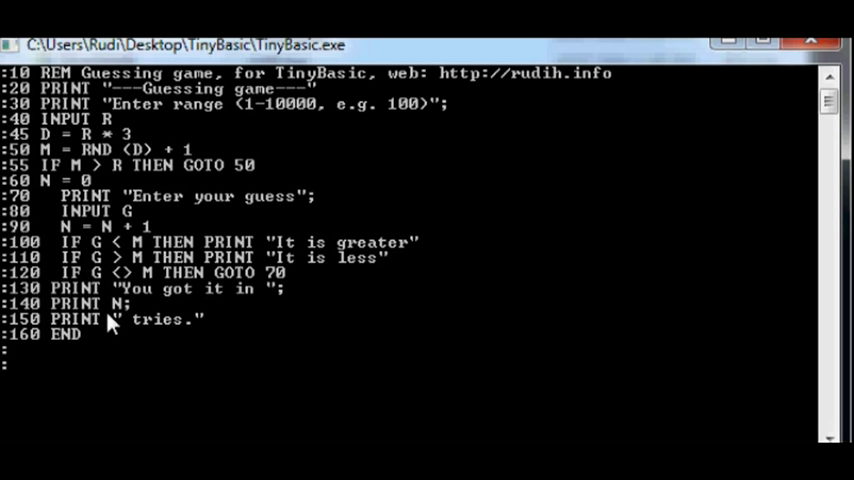
mouse_move(295, 287)
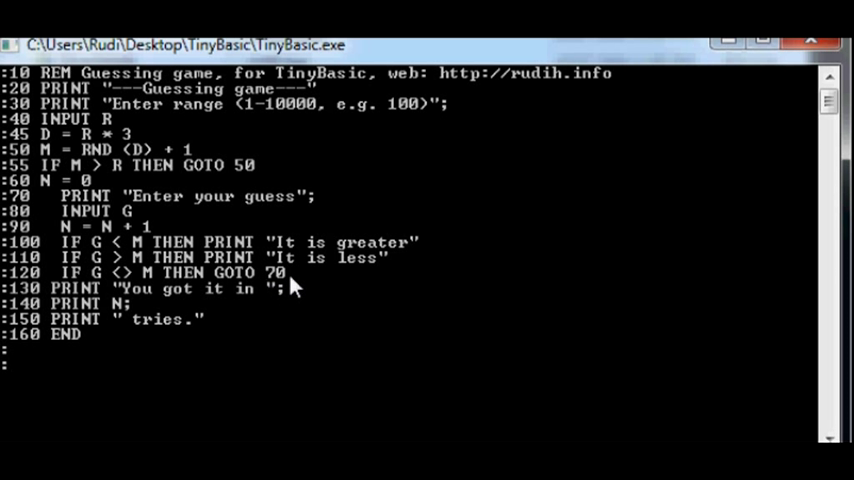
mouse_move(90, 222)
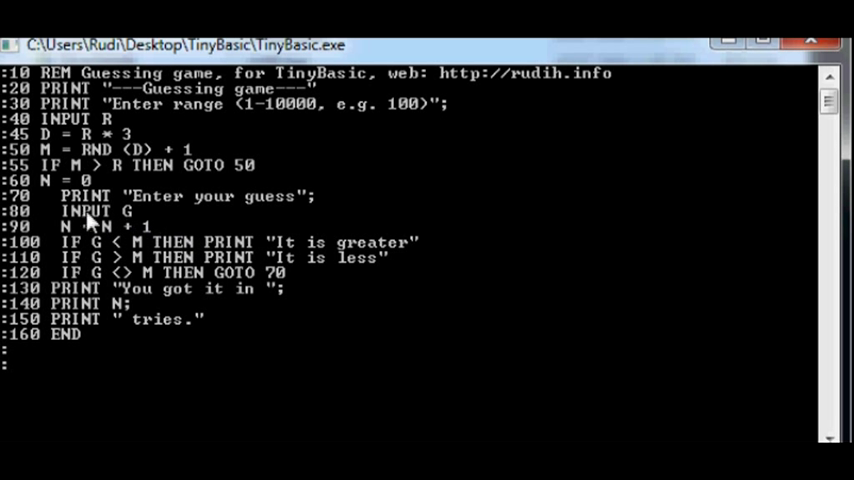
mouse_move(33, 211)
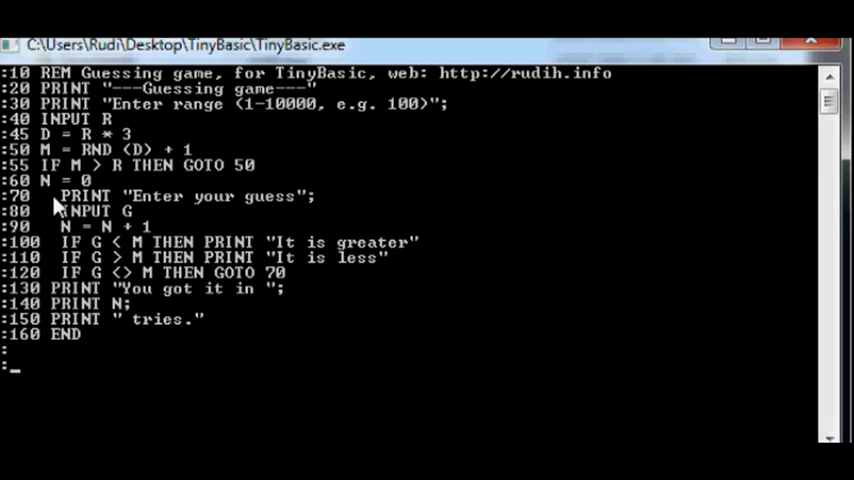
mouse_move(70, 215)
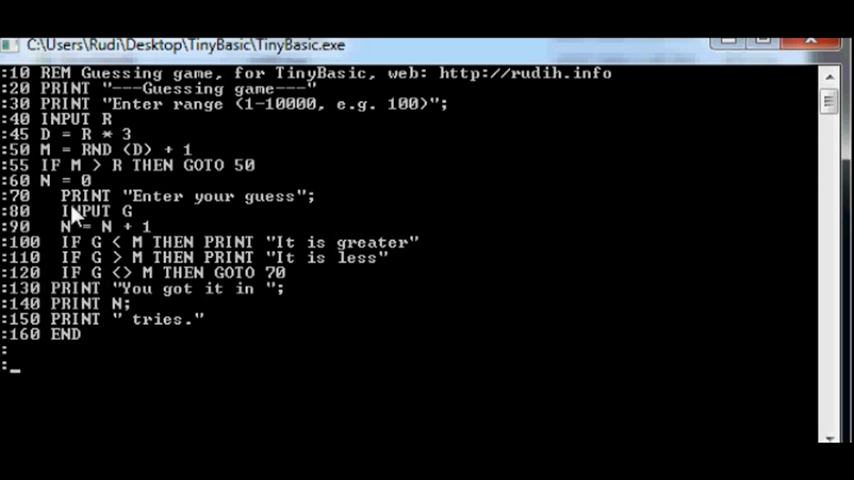
mouse_move(115, 227)
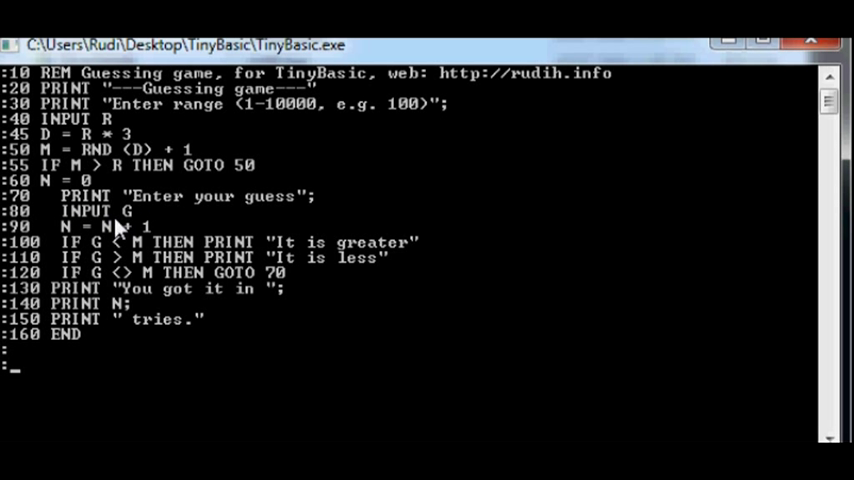
mouse_move(78, 245)
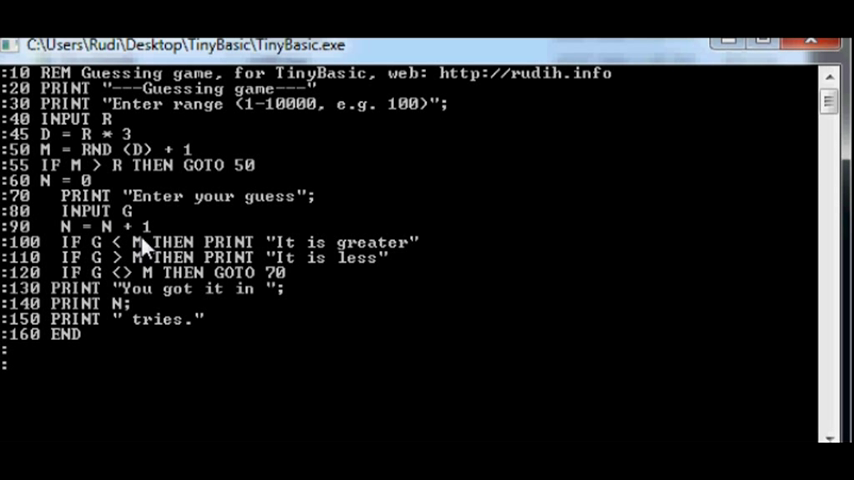
mouse_move(133, 258)
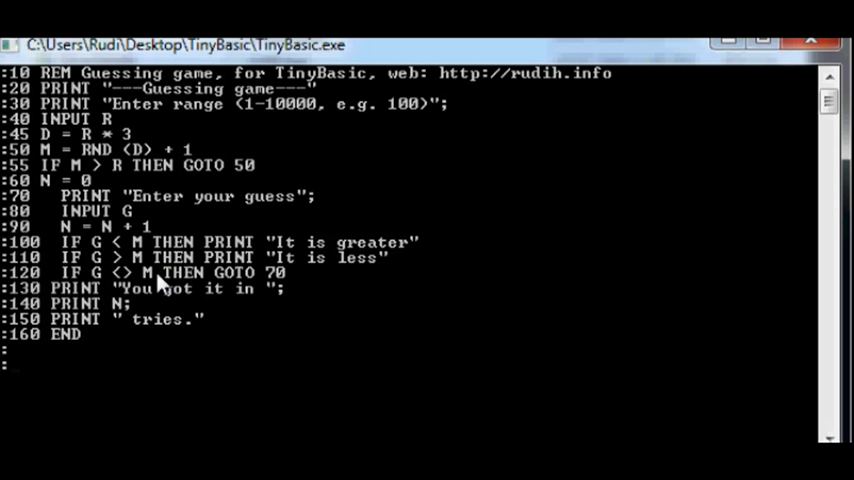
mouse_move(203, 283)
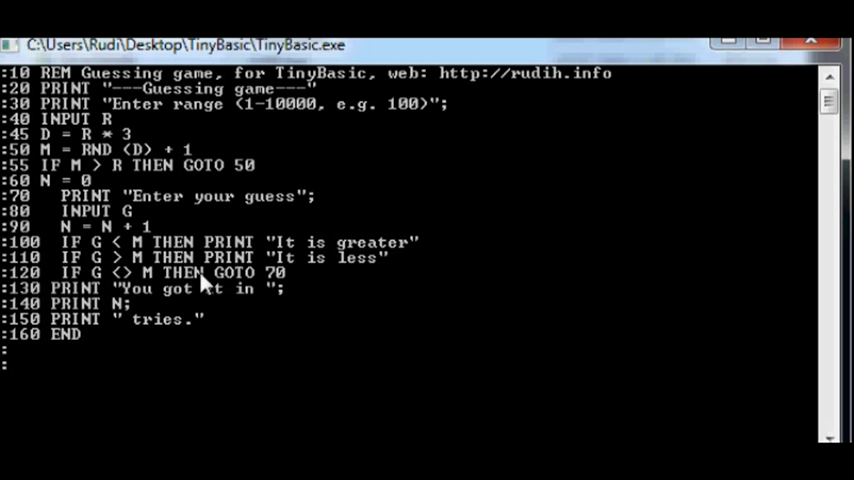
mouse_move(163, 290)
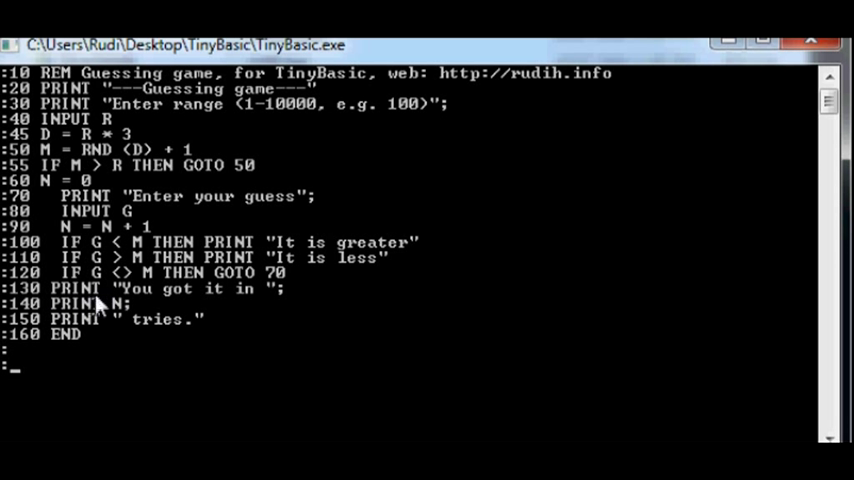
mouse_move(110, 303)
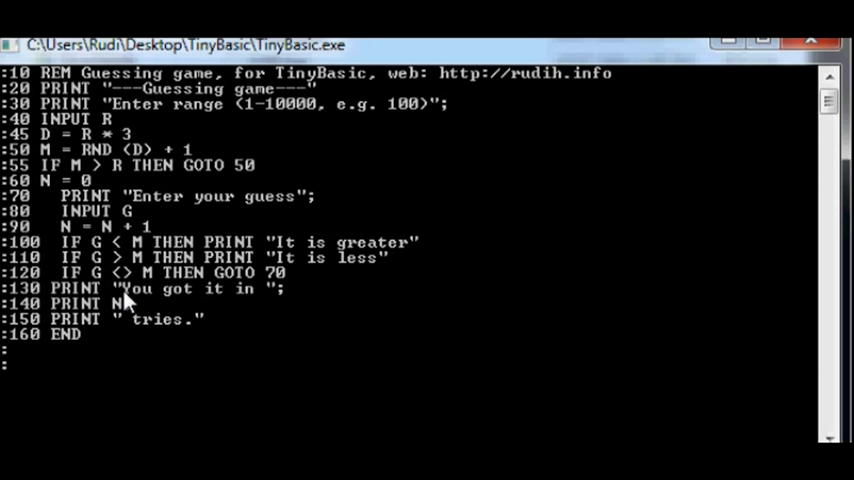
mouse_move(110, 355)
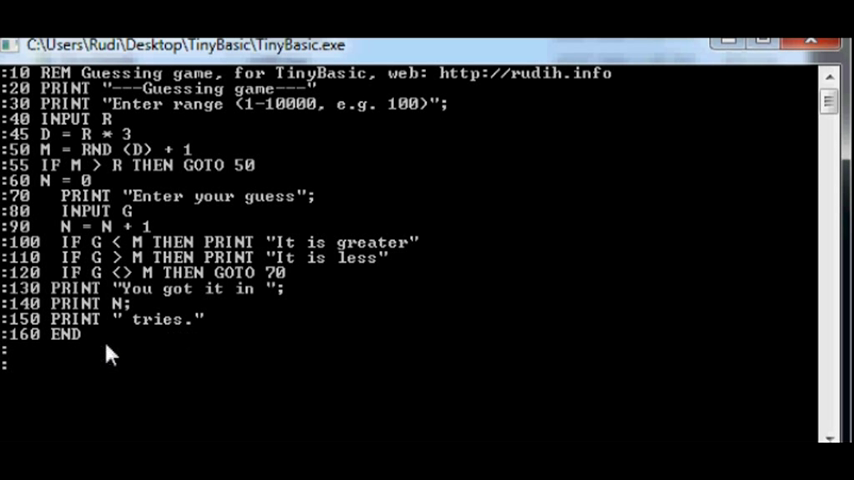
mouse_move(85, 367)
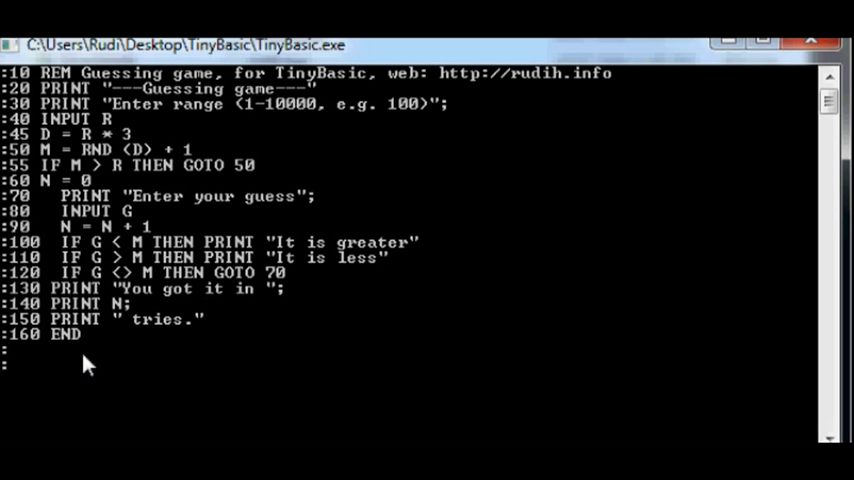
mouse_move(82, 358)
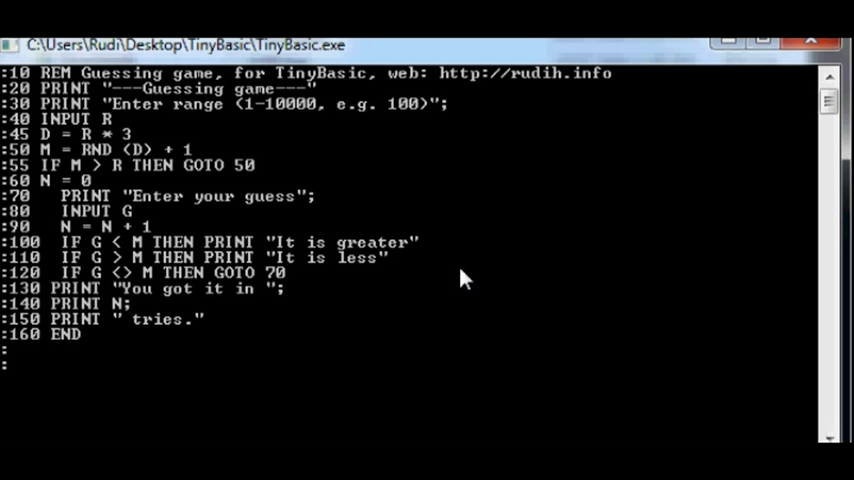
Step: Run the game with range 10, win by guessing 5 then 7, and rerun with range 10
type("run")
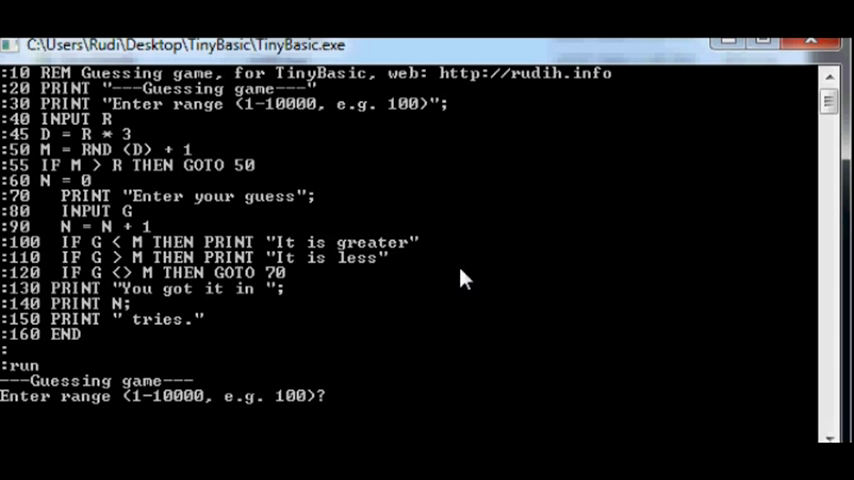
type("10")
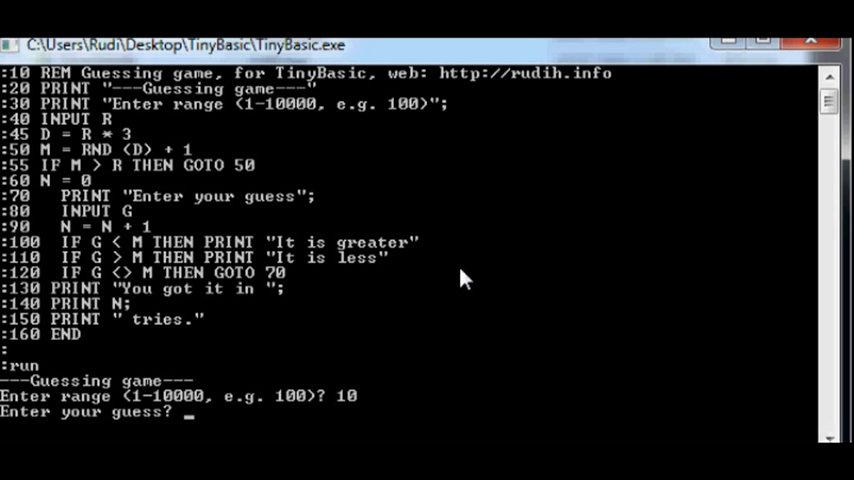
type("5")
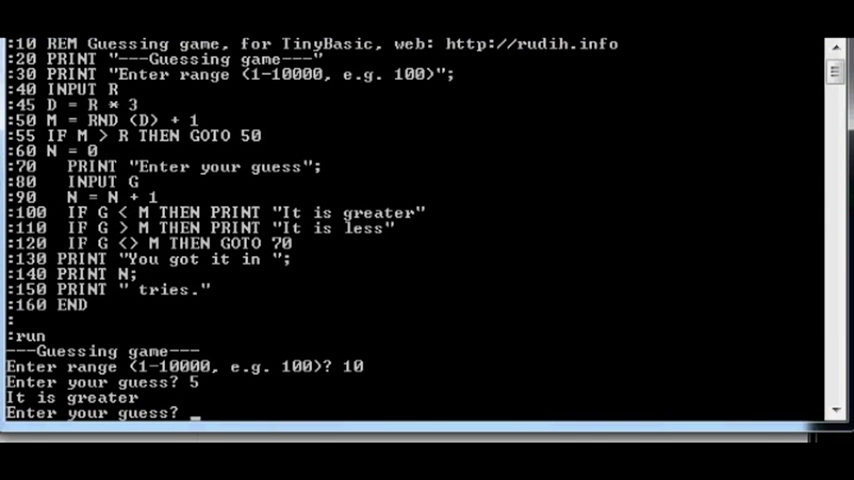
type("7")
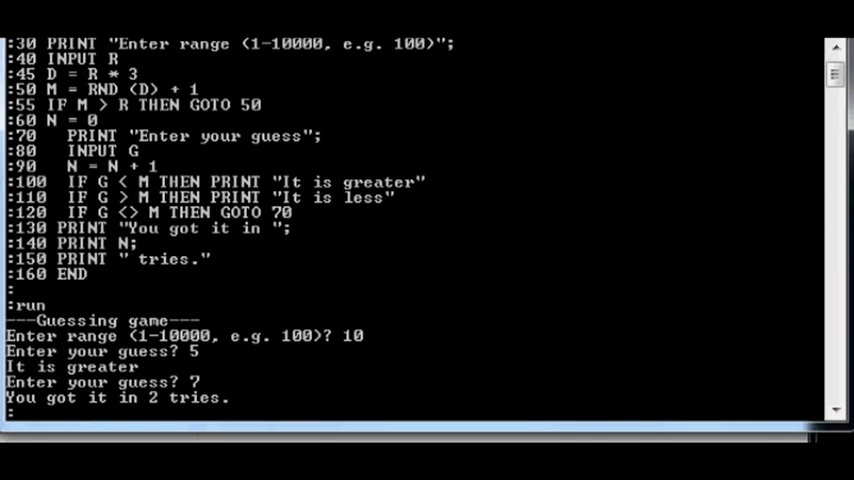
type("run")
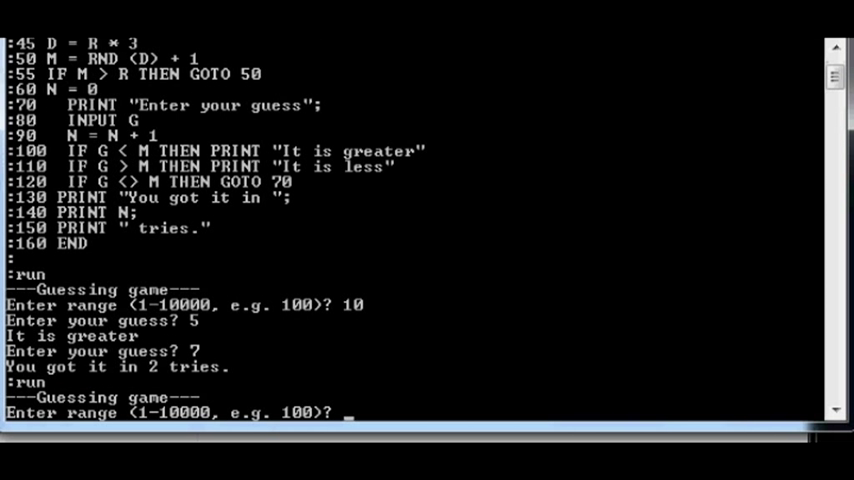
type("10")
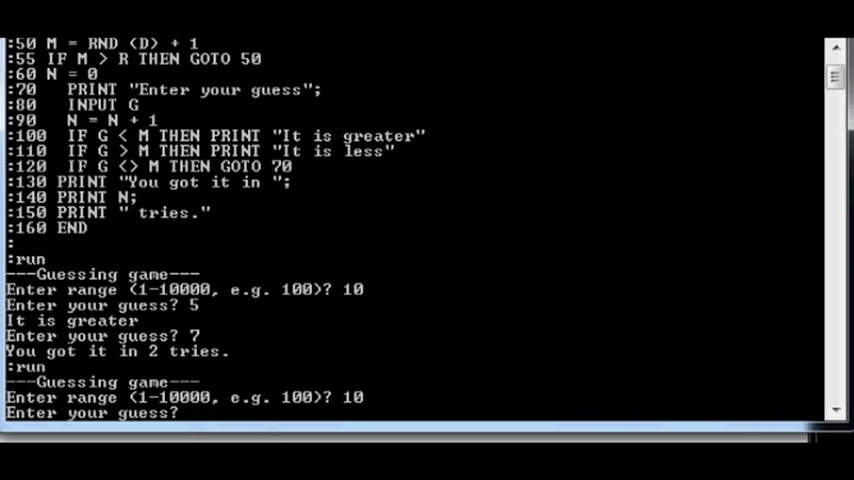
type("7")
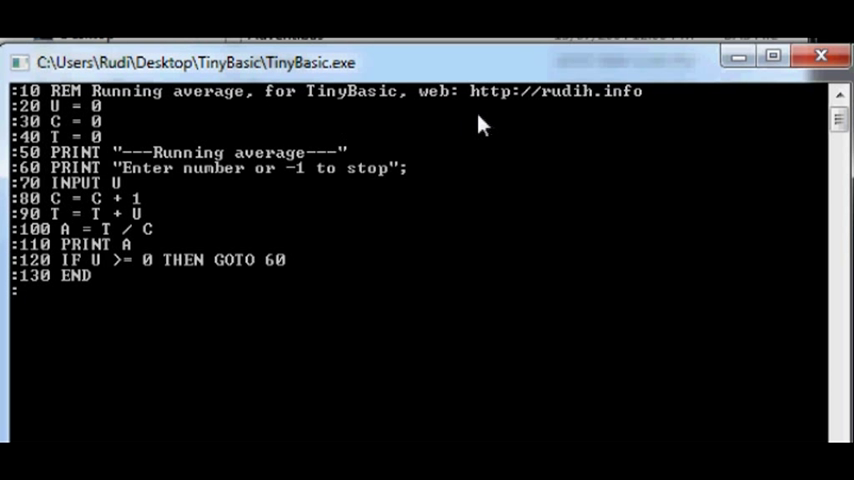
mouse_move(188, 130)
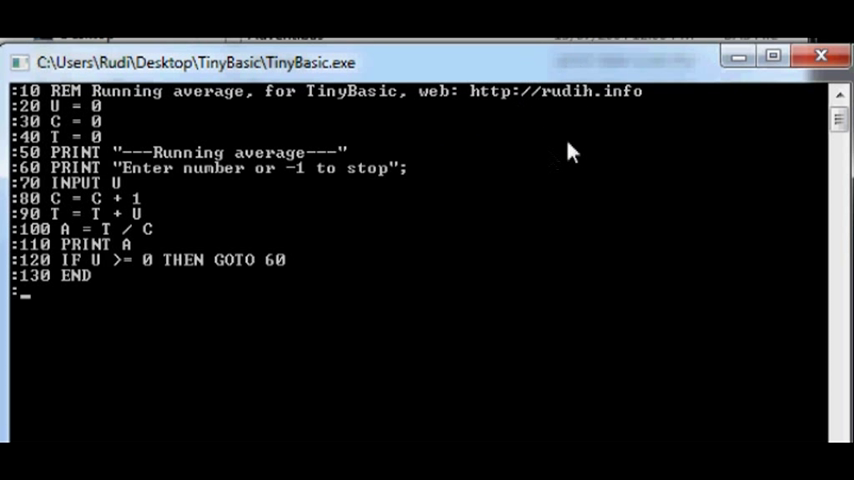
mouse_move(55, 128)
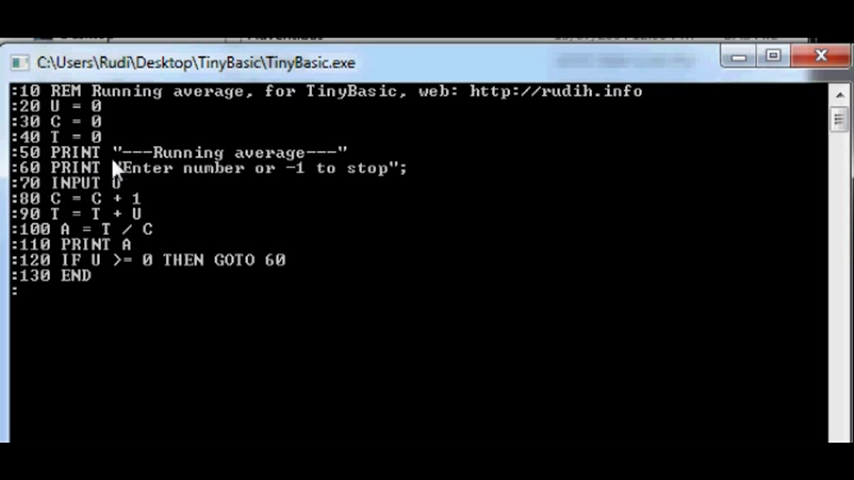
mouse_move(148, 183)
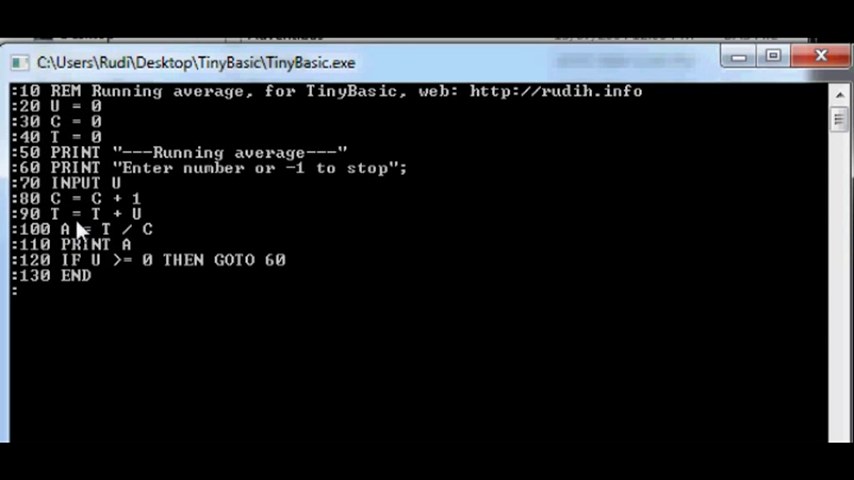
mouse_move(92, 188)
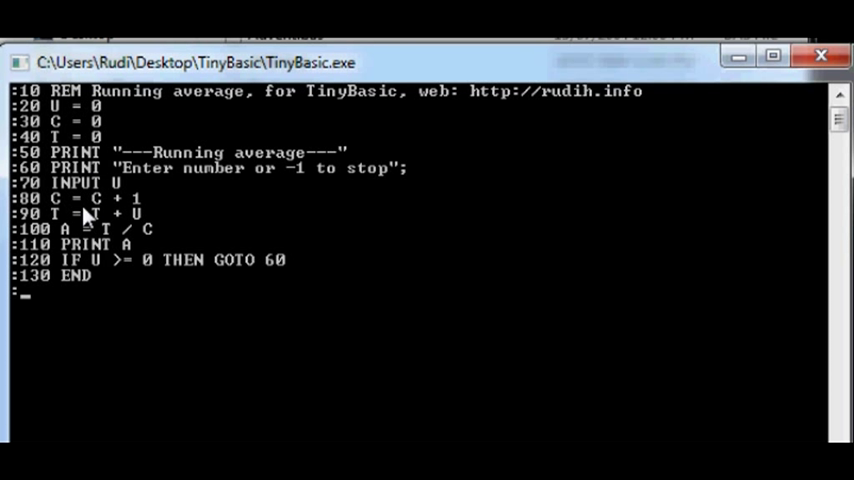
mouse_move(130, 218)
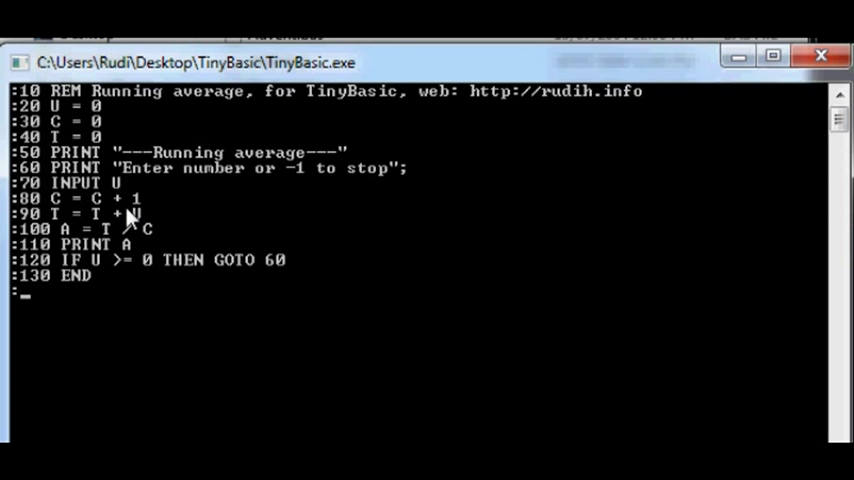
mouse_move(65, 228)
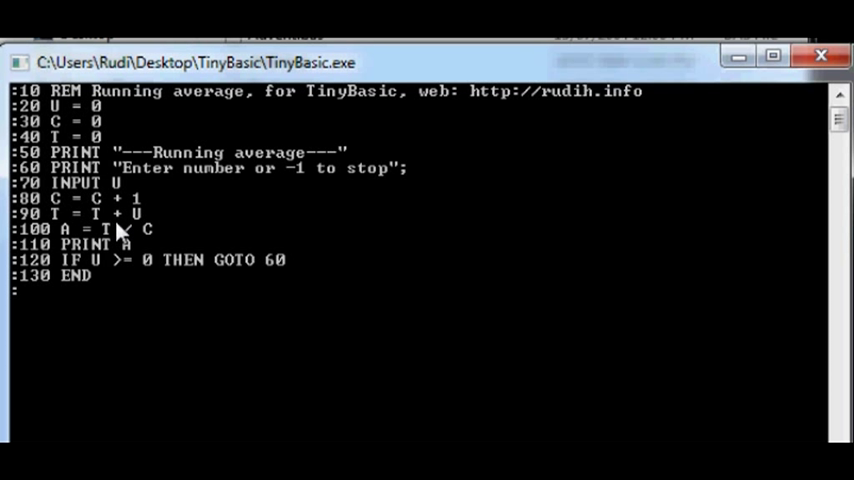
mouse_move(150, 217)
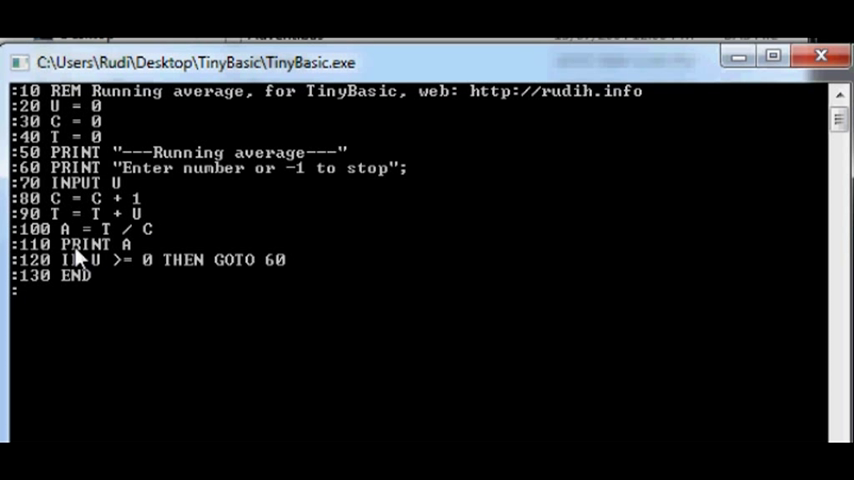
mouse_move(70, 250)
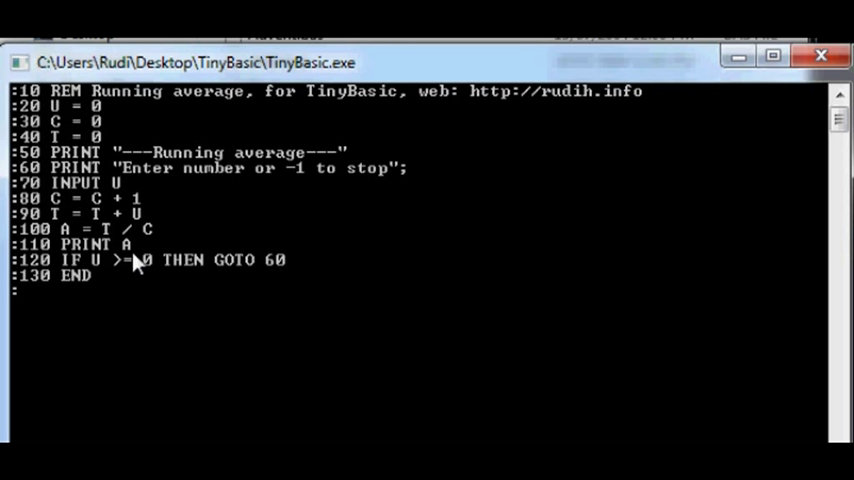
mouse_move(137, 262)
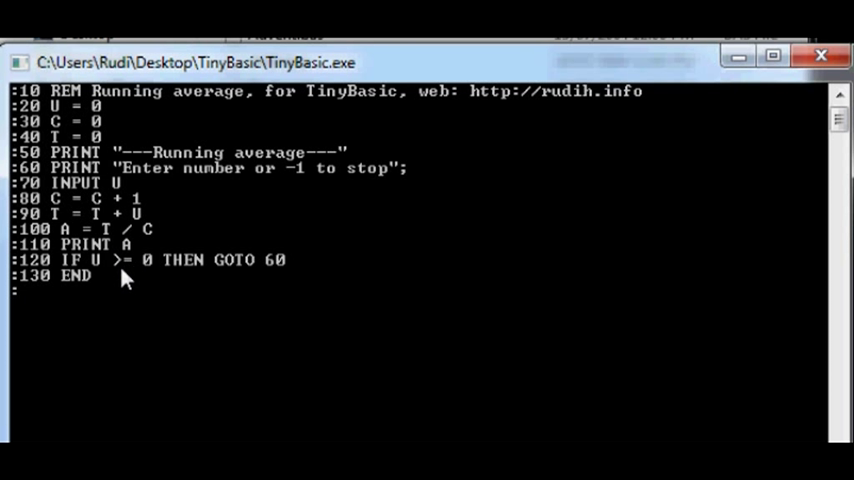
mouse_move(140, 283)
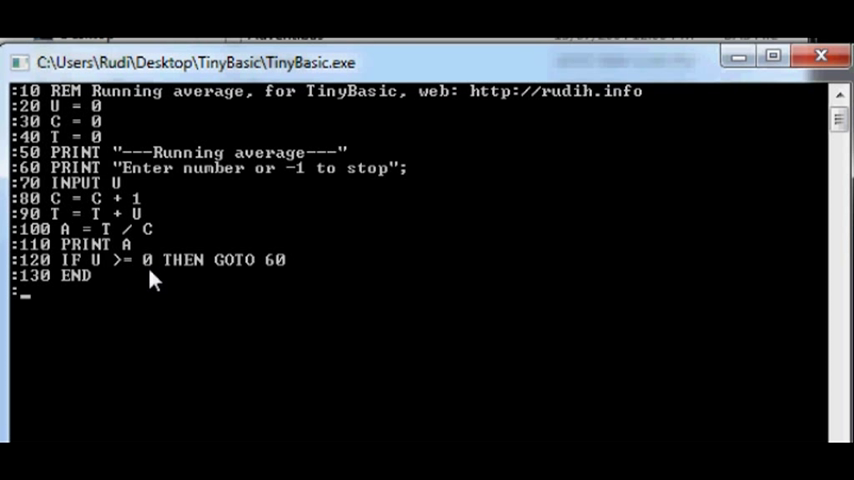
mouse_move(120, 293)
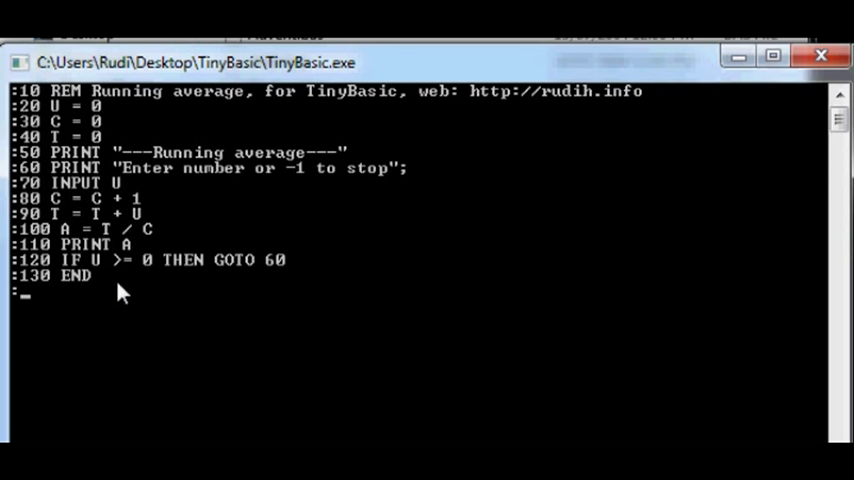
mouse_move(420, 277)
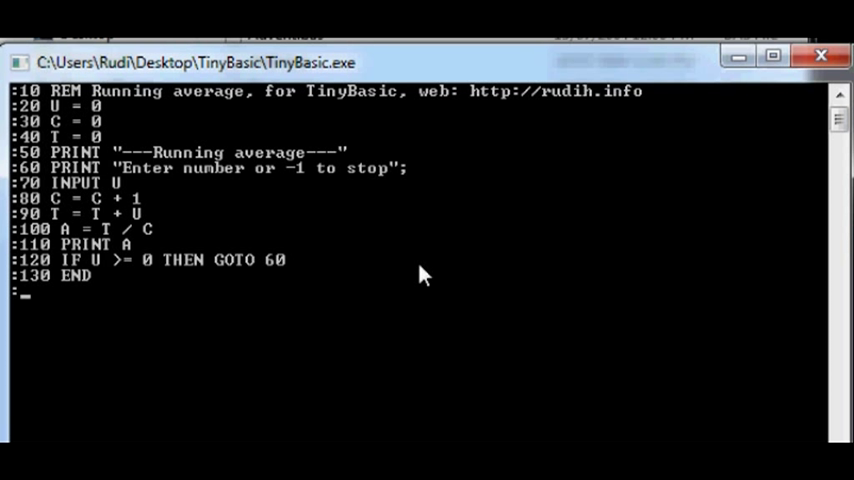
Step: Run the average program with 2013 and 2002 for a 2007 average, then enter 1995
type("run")
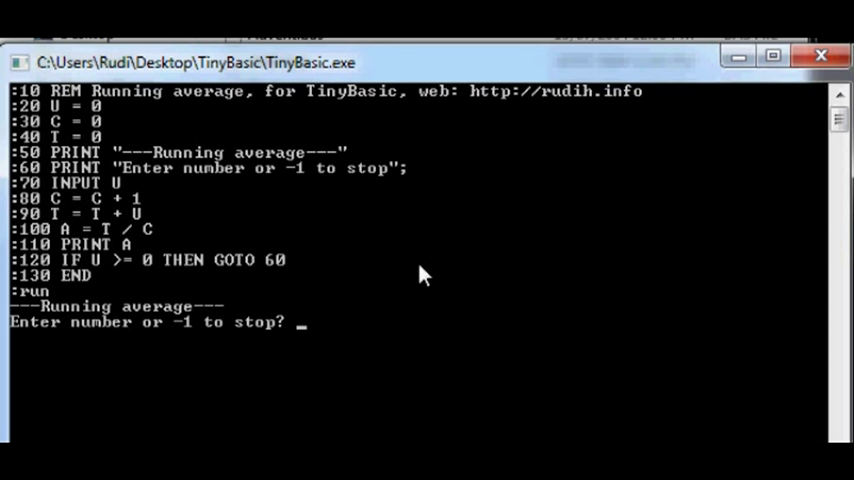
type("2013")
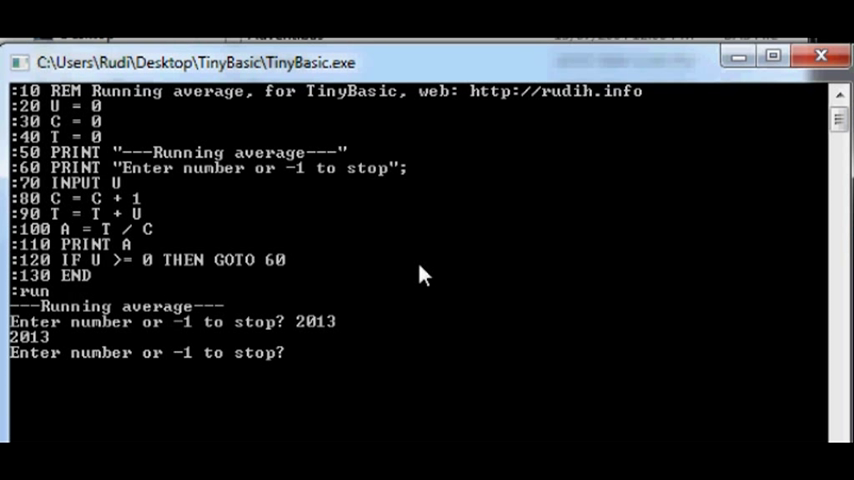
type("200")
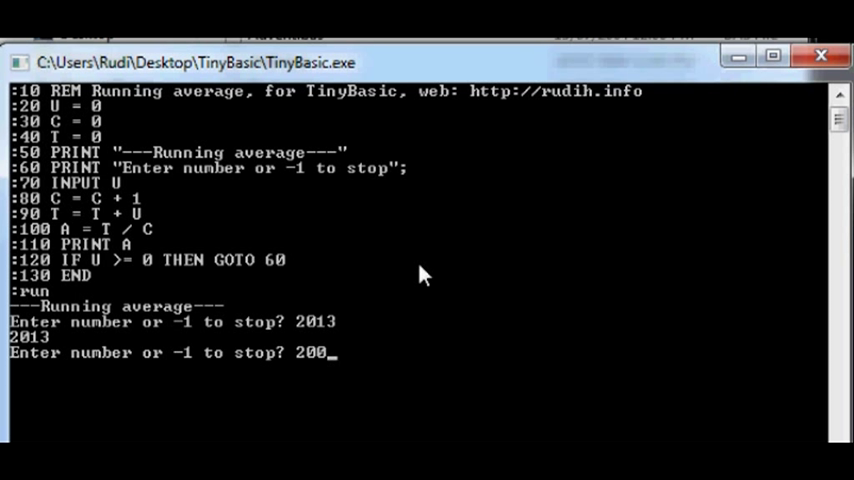
type("2")
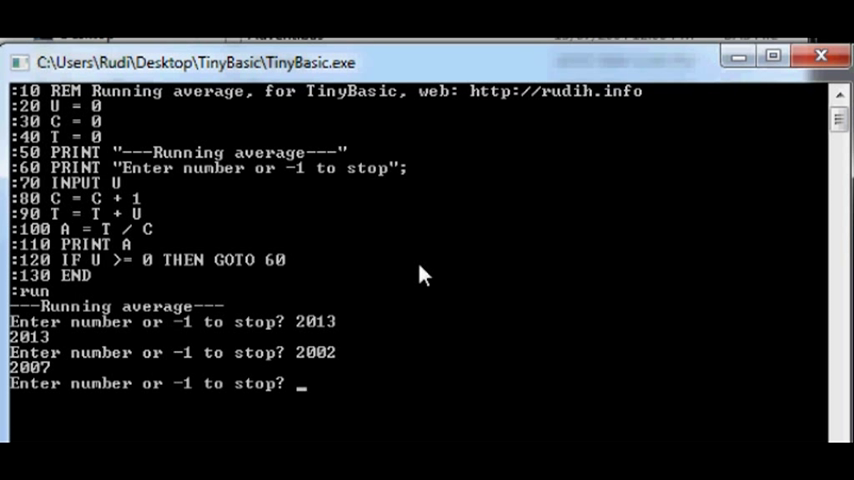
type("1995")
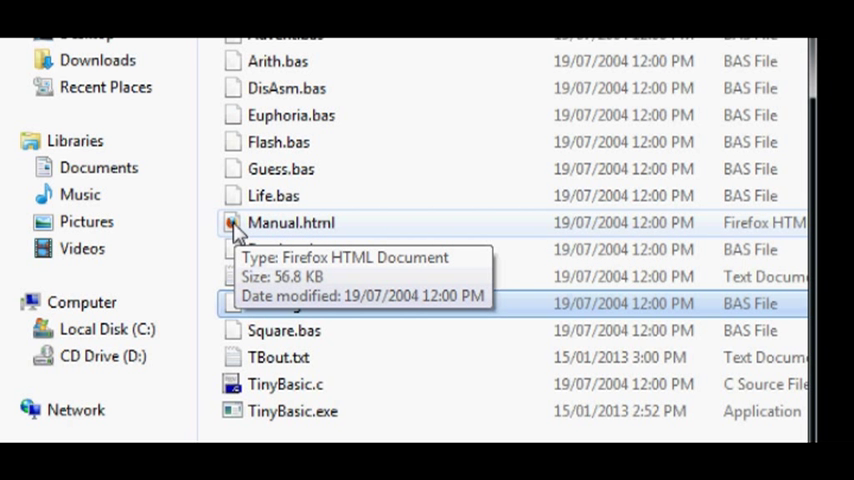
Step: Open Manual.html from the TinyBasic folder to show the TINY BASIC User Manual
left_click(291, 222)
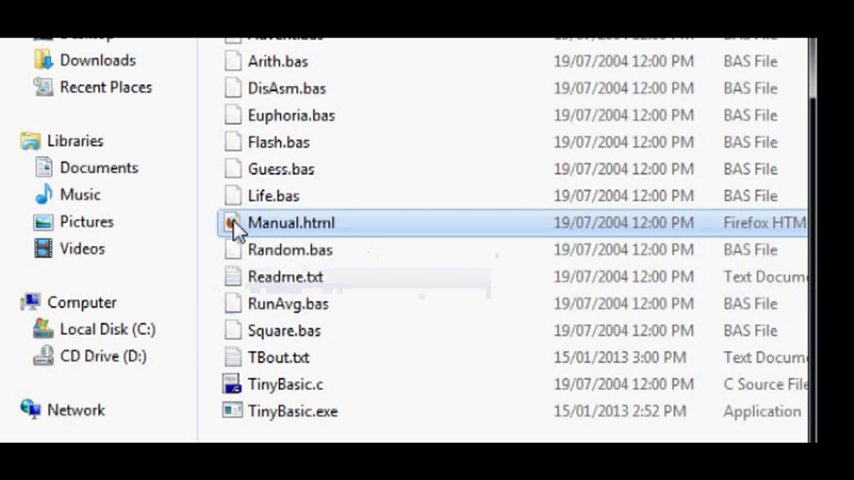
double_click(290, 222)
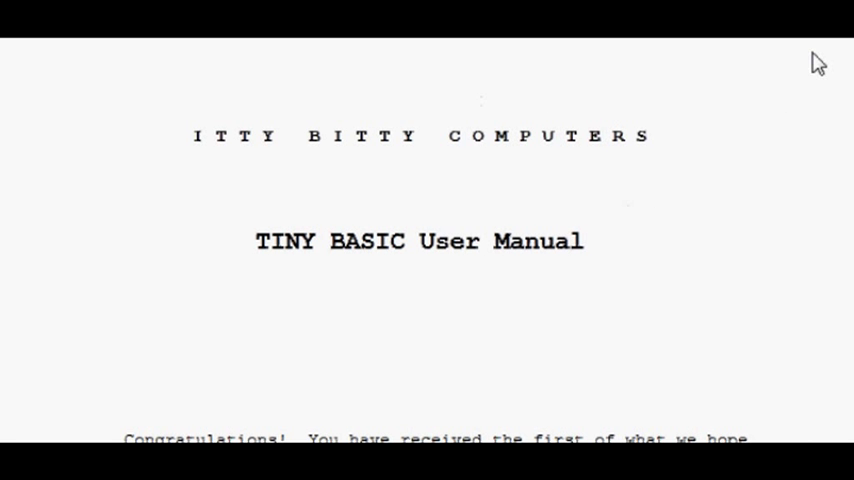
Step: Scroll the TINY BASIC manual past the appendices and warranty to the bug-reporting section
scroll("down", 3)
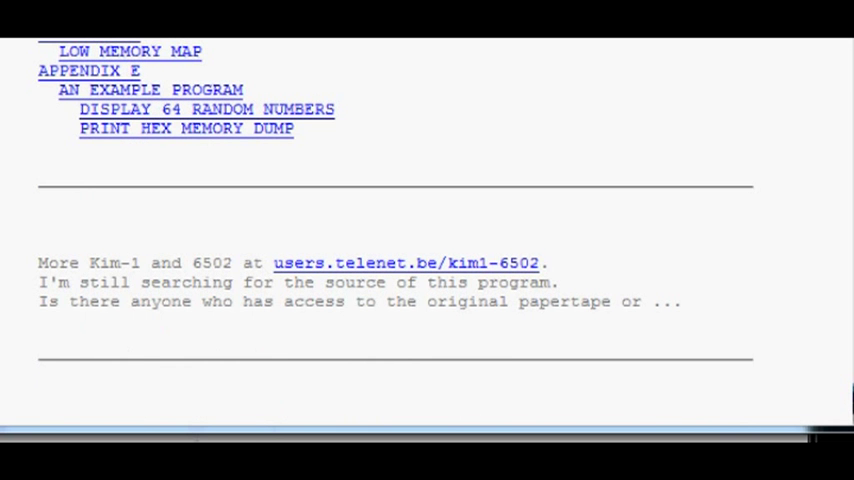
scroll("down", 3)
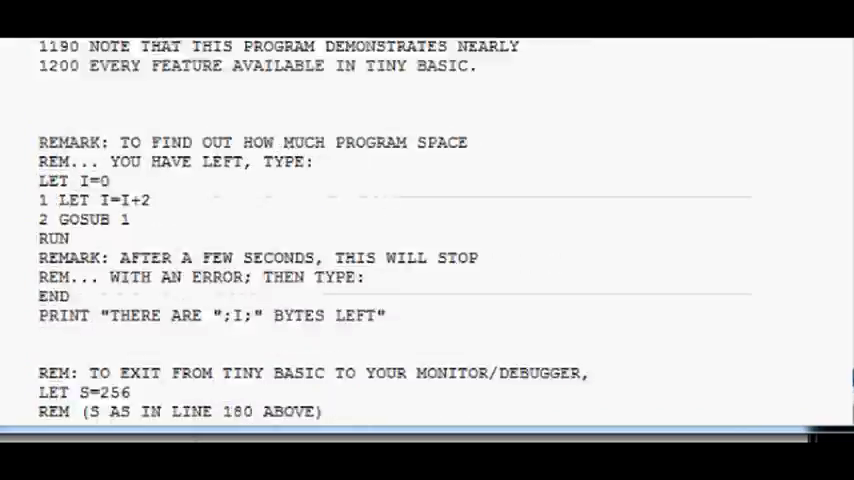
scroll("down", 3)
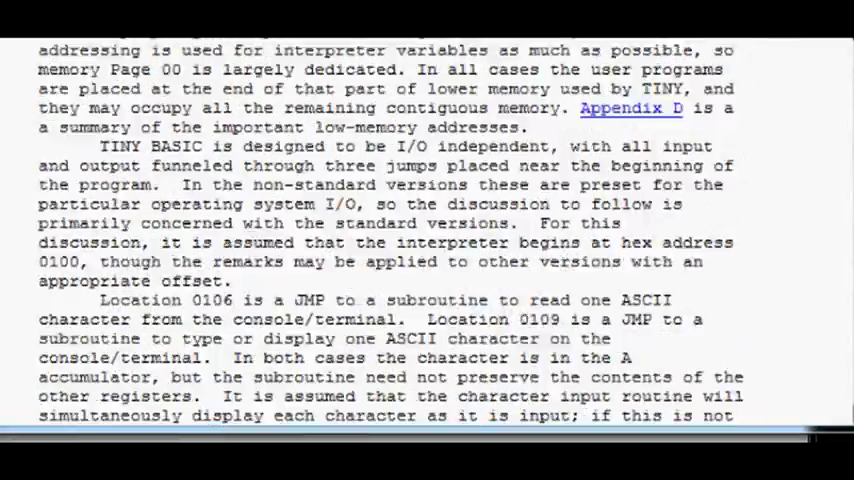
scroll("down", 3)
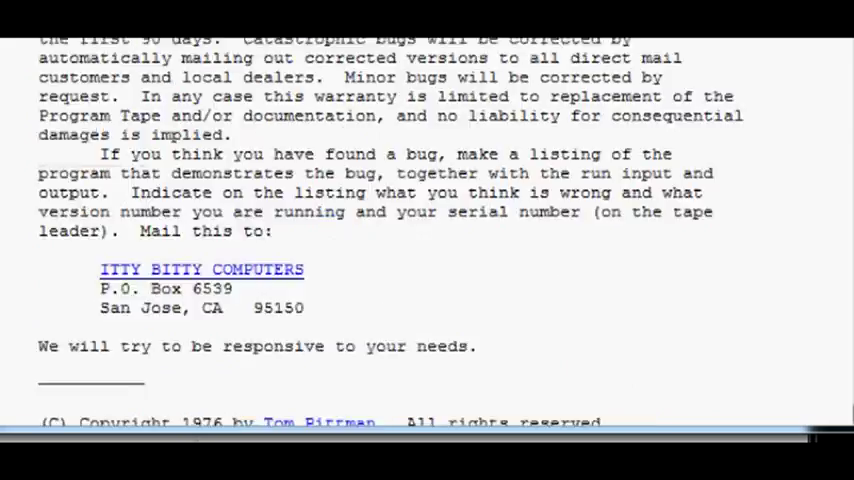